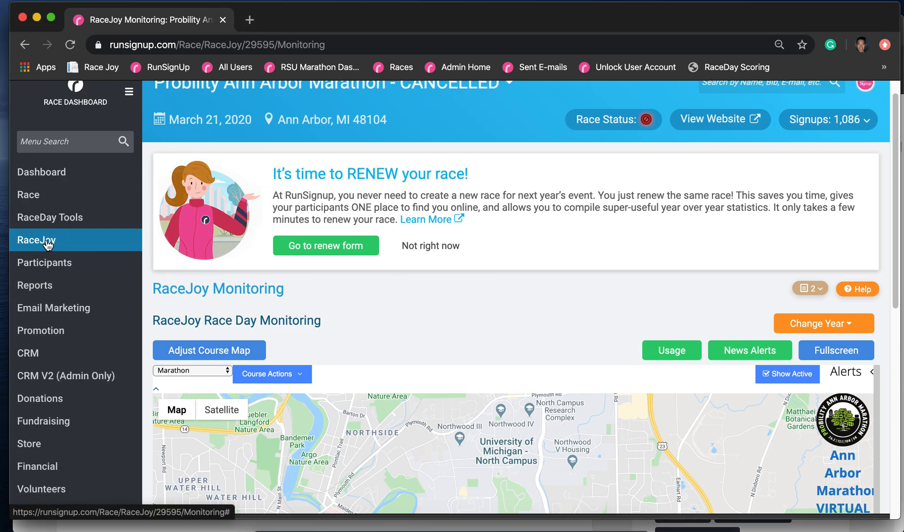
Step: Open RaceJoy's Race Day Monitoring map showing the Marathon course route
{"action": "left_click", "coordinate": [36, 240]}
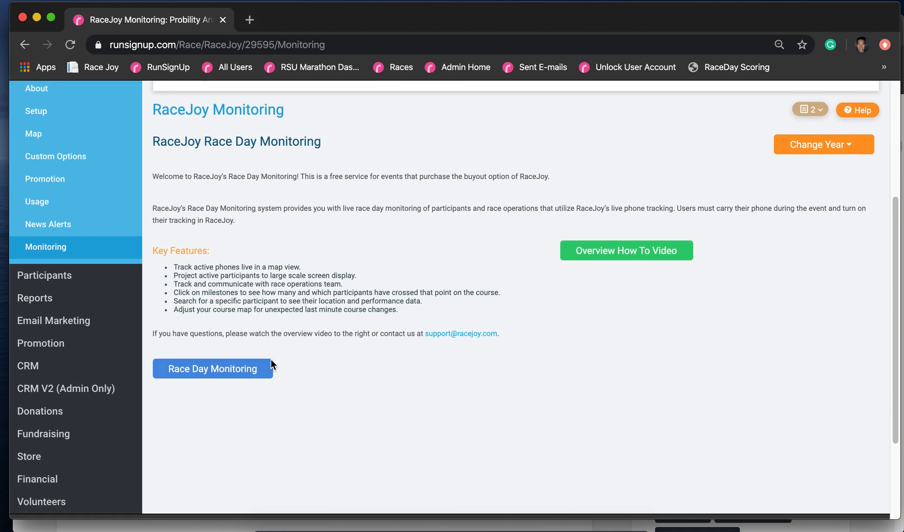
{"action": "left_click", "coordinate": [212, 369]}
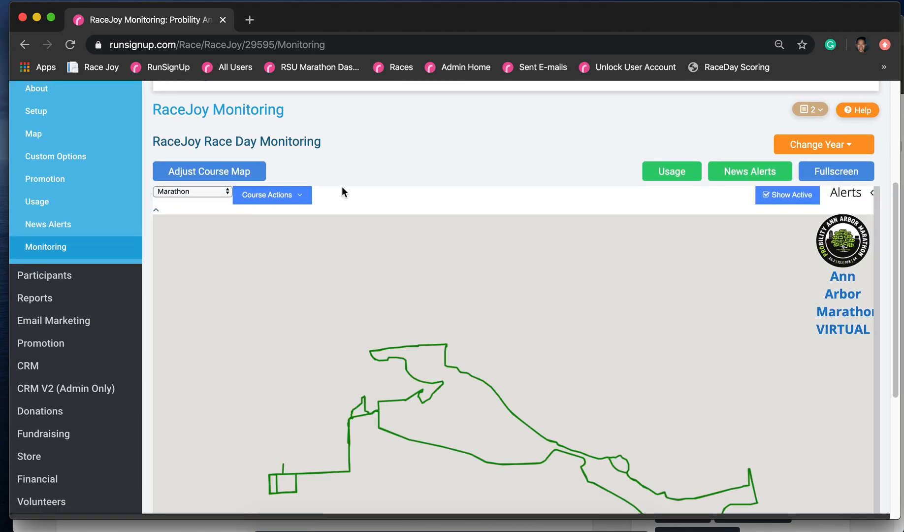
{"action": "left_click", "coordinate": [192, 191]}
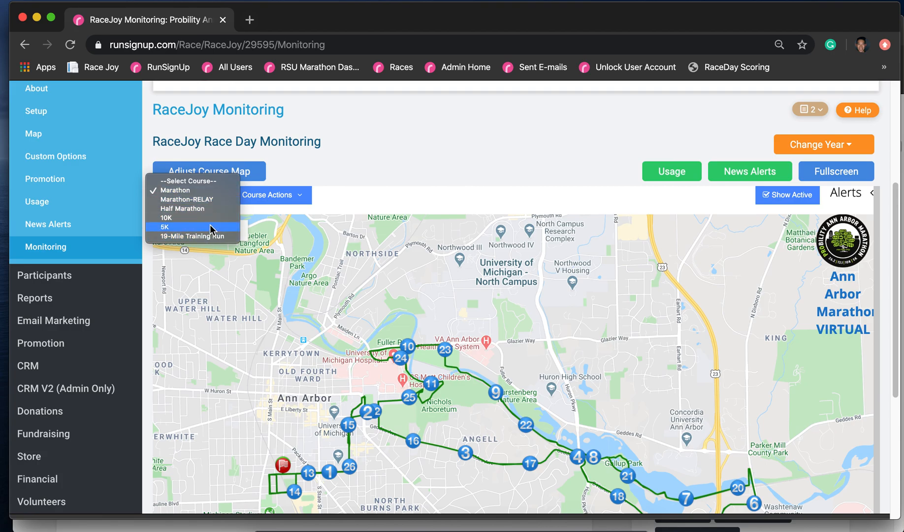
{"action": "mouse_move", "coordinate": [212, 220]}
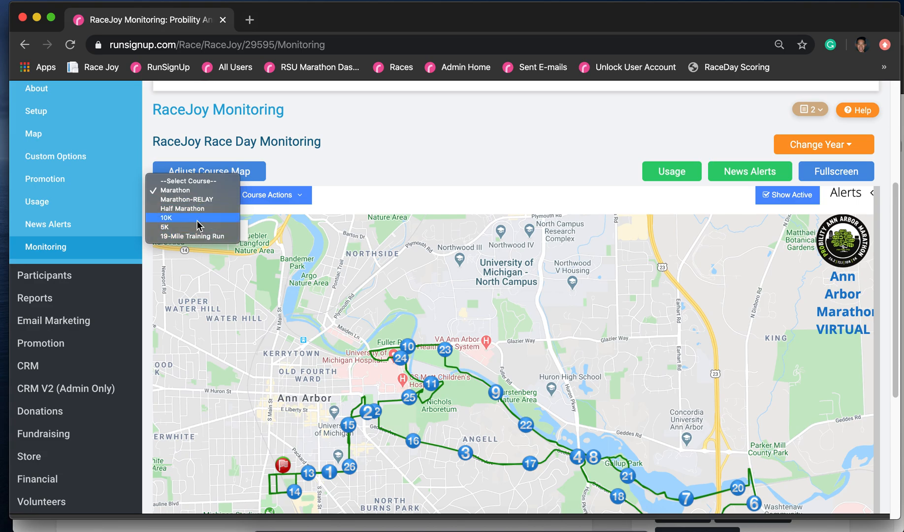
{"action": "left_click", "coordinate": [166, 217]}
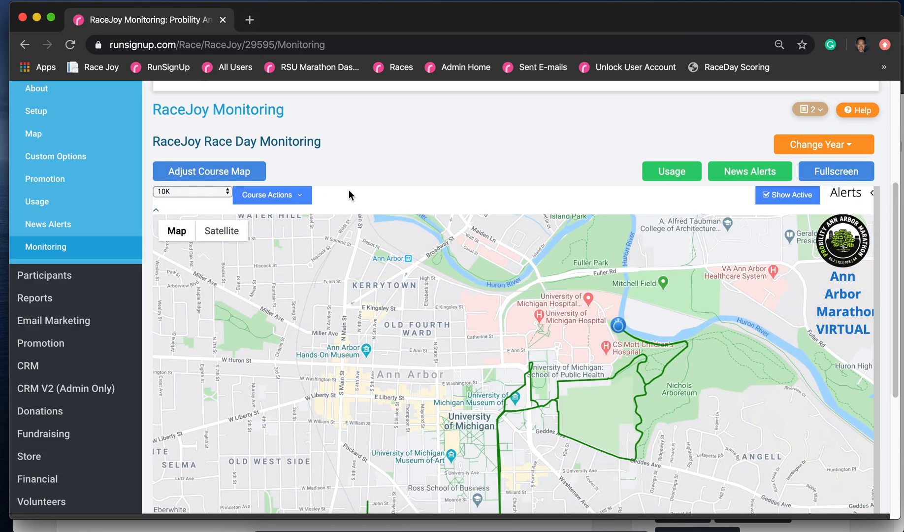
{"action": "mouse_move", "coordinate": [346, 202]}
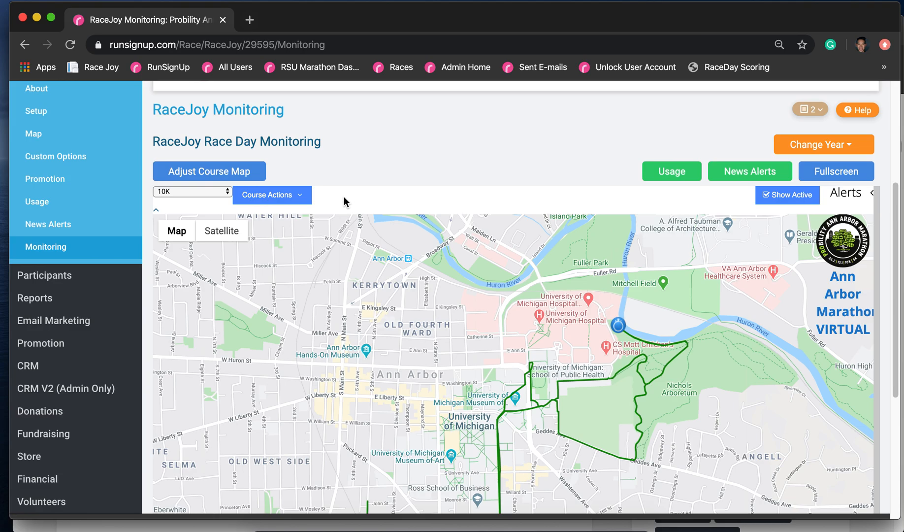
{"action": "left_click", "coordinate": [193, 191]}
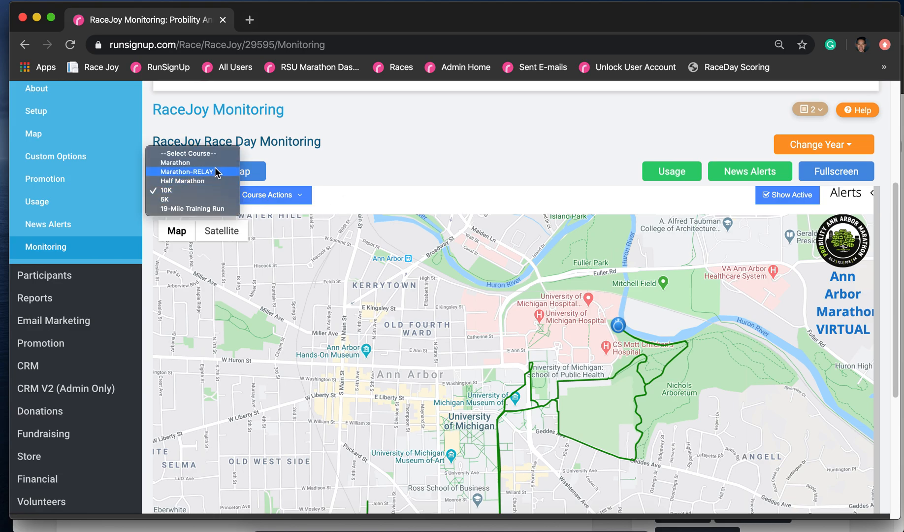
{"action": "left_click", "coordinate": [175, 162]}
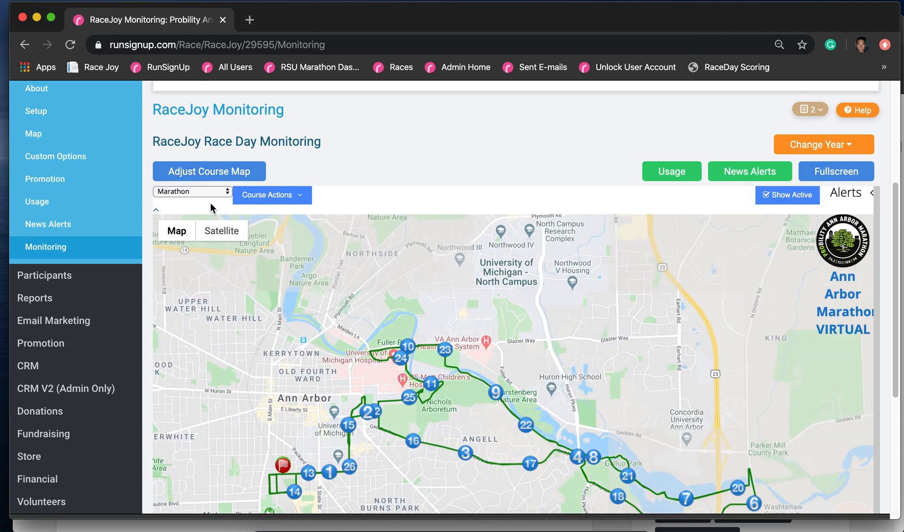
{"action": "left_click", "coordinate": [193, 191]}
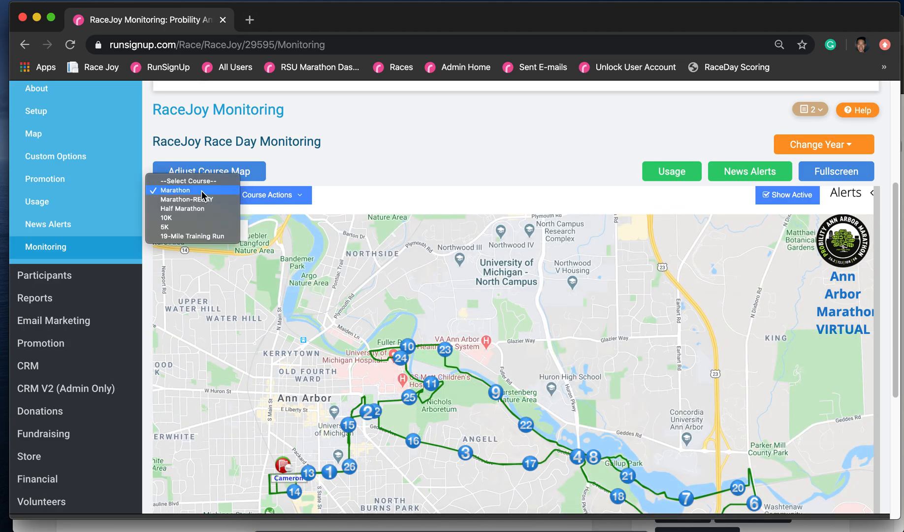
{"action": "left_click", "coordinate": [174, 190]}
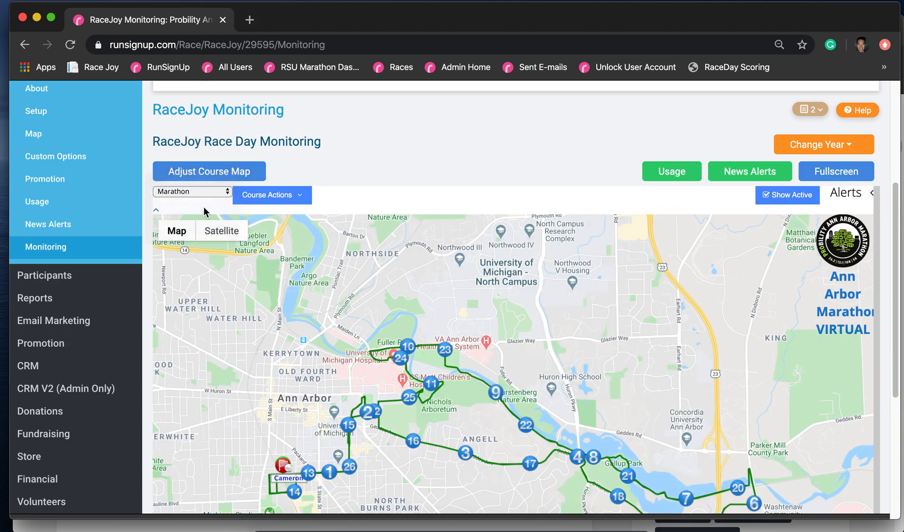
{"action": "left_click", "coordinate": [192, 191]}
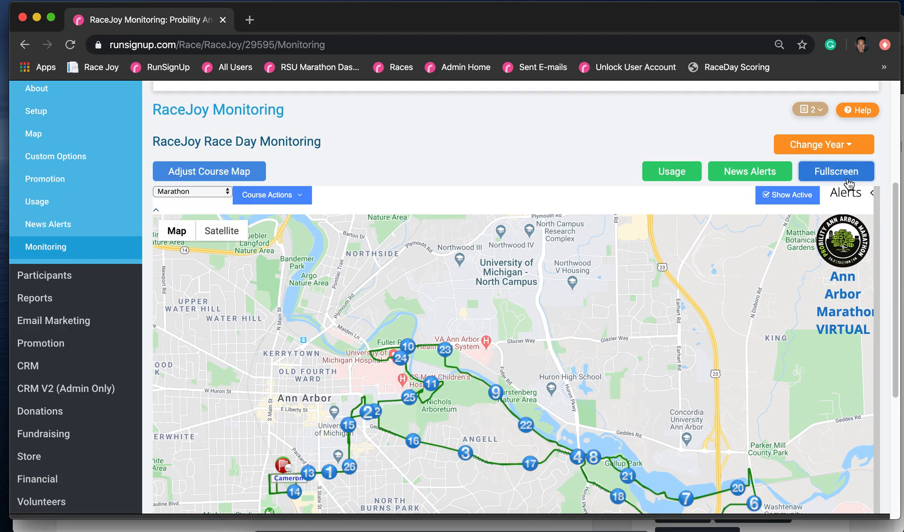
{"action": "left_click", "coordinate": [836, 171]}
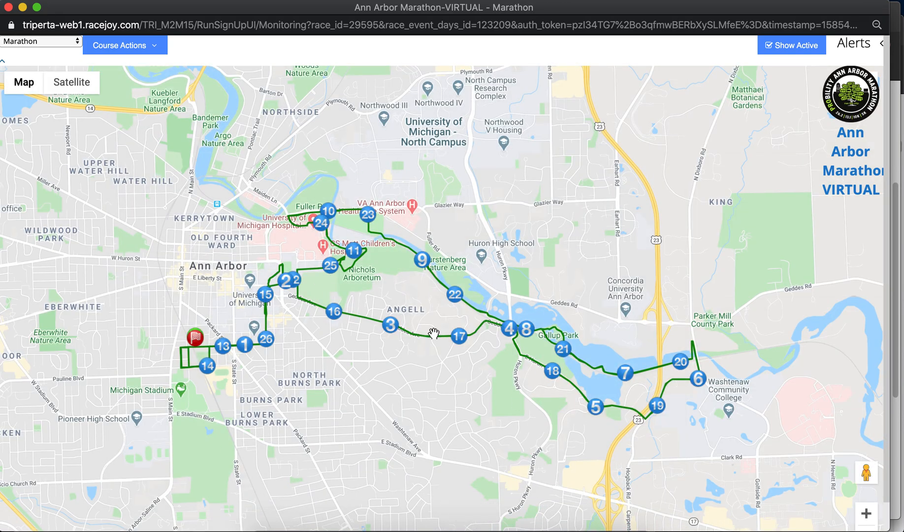
{"action": "mouse_move", "coordinate": [334, 321]}
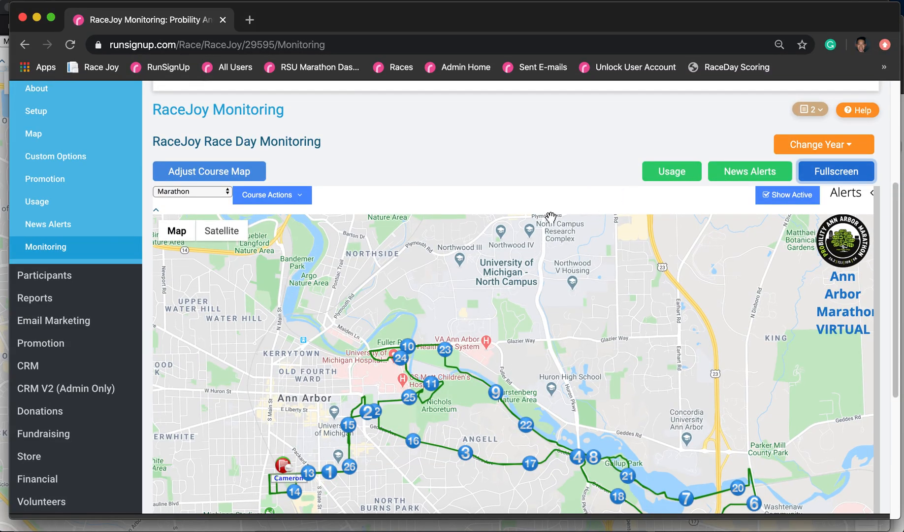
{"action": "mouse_move", "coordinate": [786, 220]}
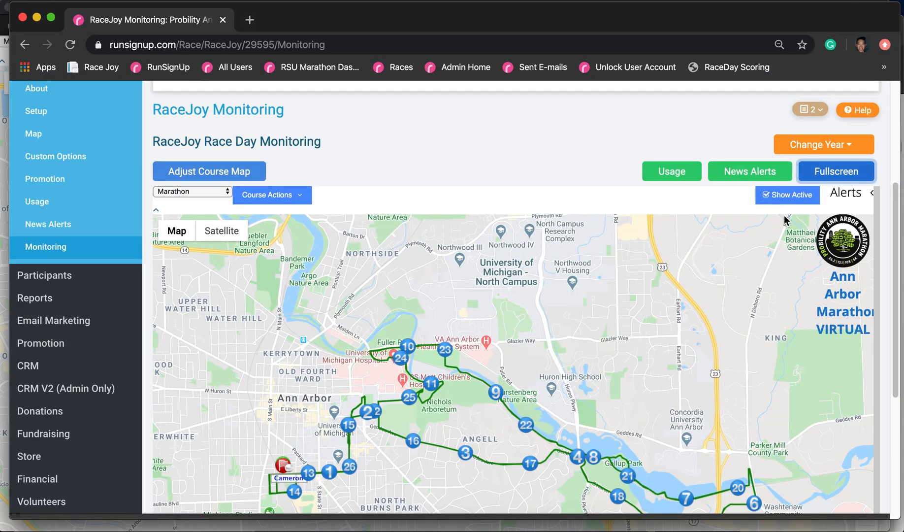
{"action": "mouse_move", "coordinate": [780, 198]}
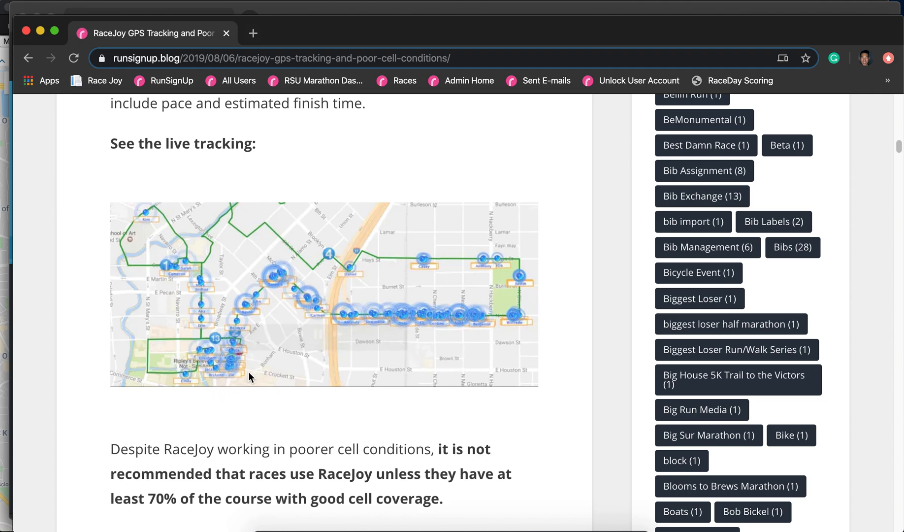
{"action": "mouse_move", "coordinate": [342, 335]}
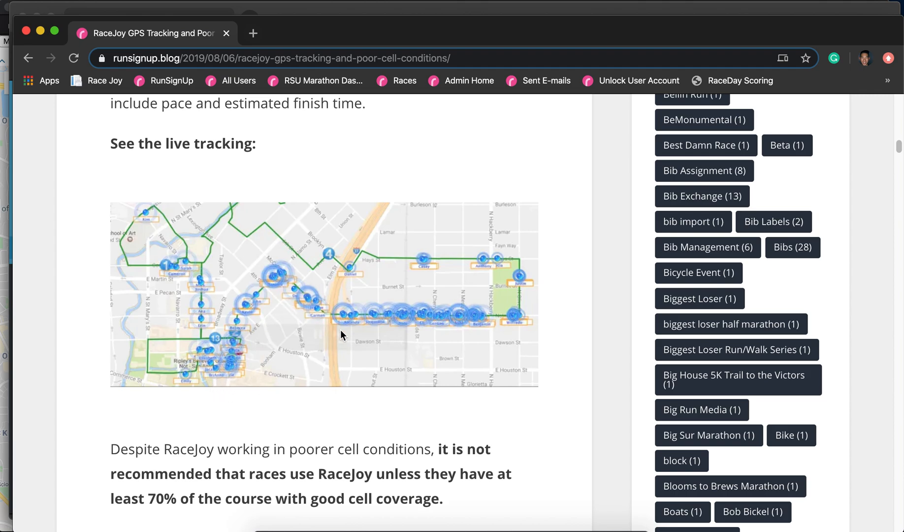
{"action": "mouse_move", "coordinate": [476, 418]}
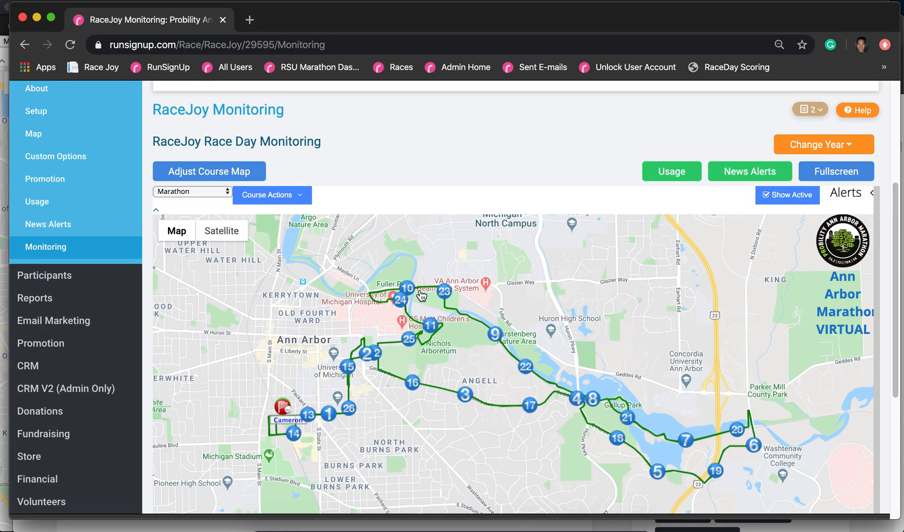
{"action": "mouse_move", "coordinate": [772, 220]}
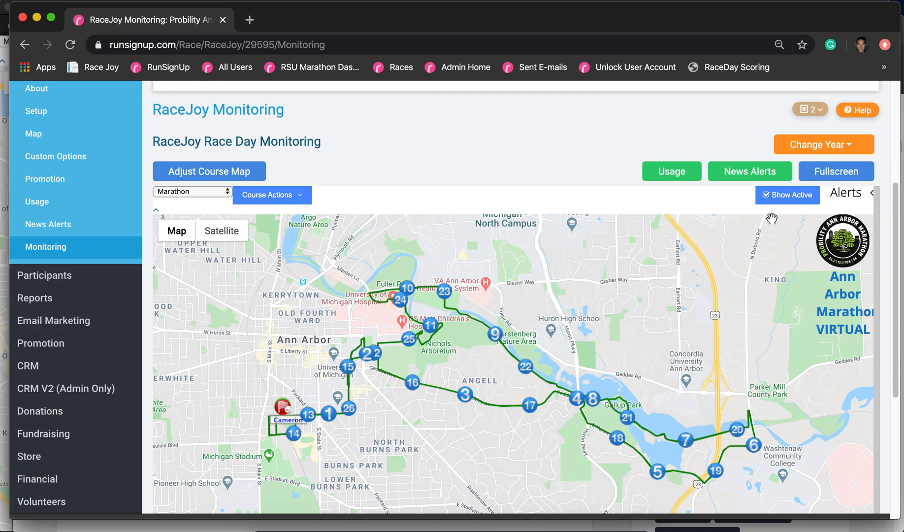
Step: Uncheck Show Active and bring up the Live Tracked Participants list via Participant Search
{"action": "left_click", "coordinate": [766, 195]}
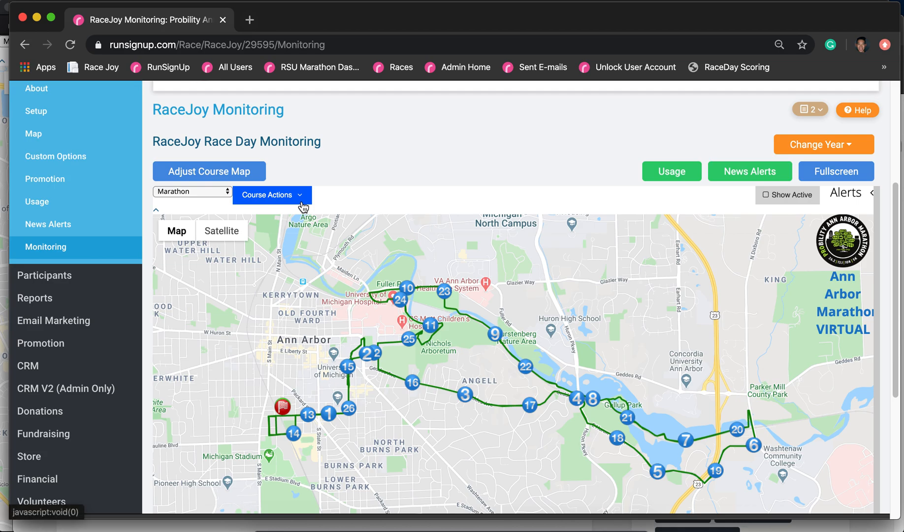
{"action": "left_click", "coordinate": [271, 195]}
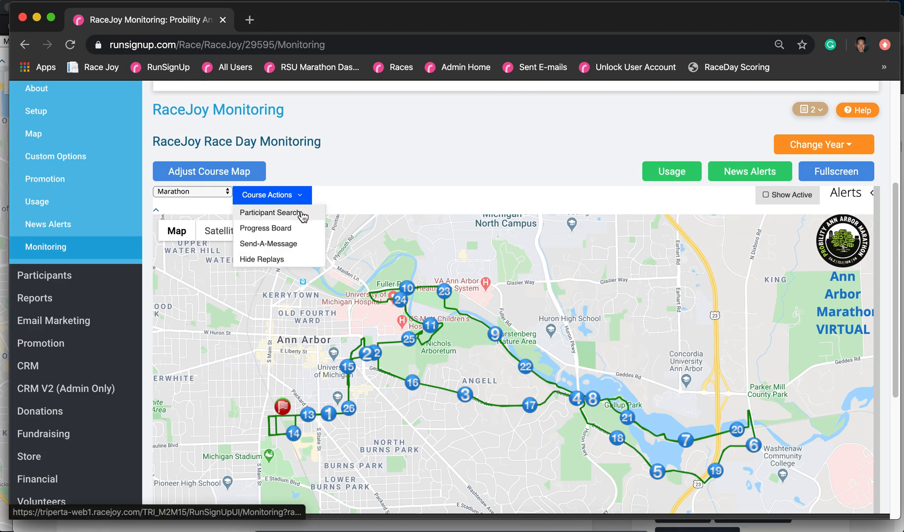
{"action": "left_click", "coordinate": [270, 212]}
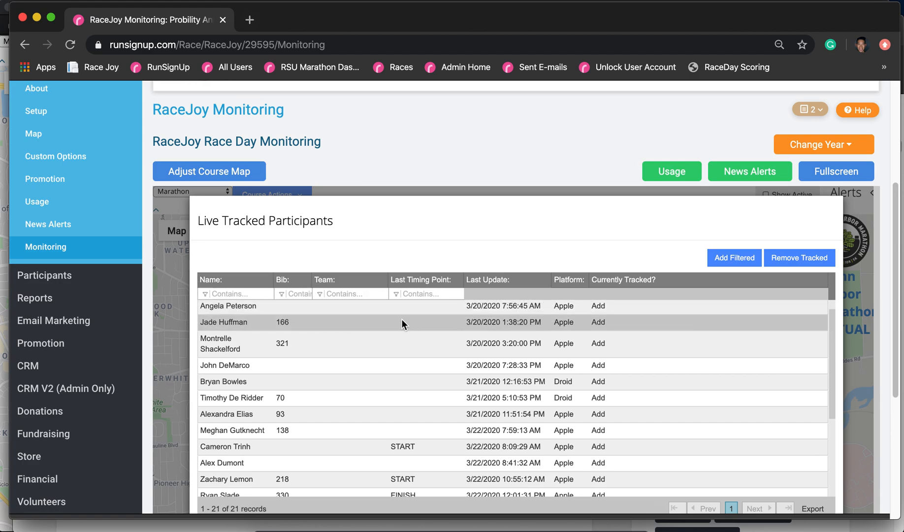
{"action": "mouse_move", "coordinate": [347, 308]}
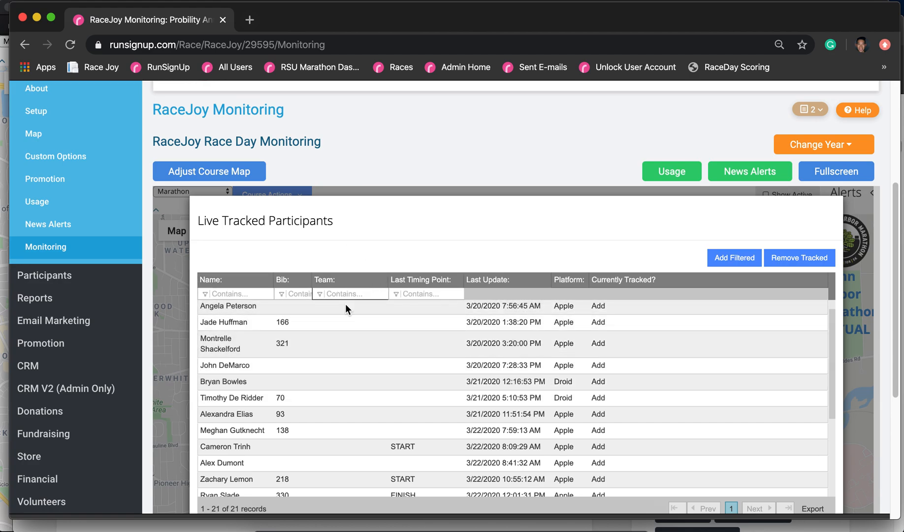
{"action": "mouse_move", "coordinate": [626, 381]}
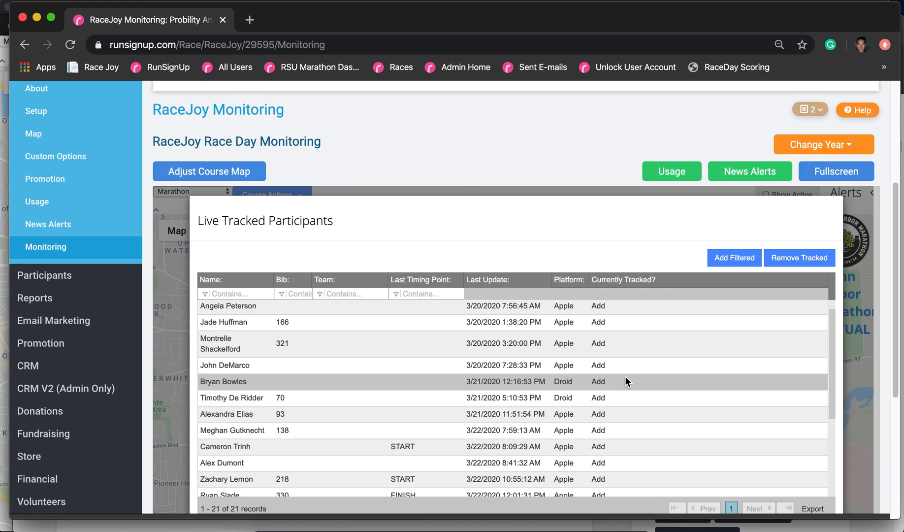
Step: Scroll the Live Tracked Participants list and add FINISH runner bib 208 to tracking
{"action": "scroll", "scroll_direction": "down", "scroll_amount": 3}
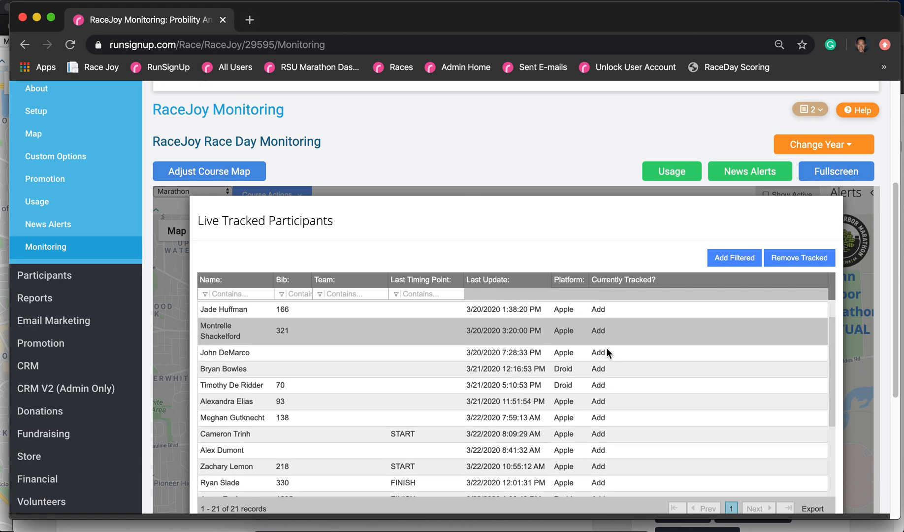
{"action": "scroll", "scroll_direction": "down", "scroll_amount": 3}
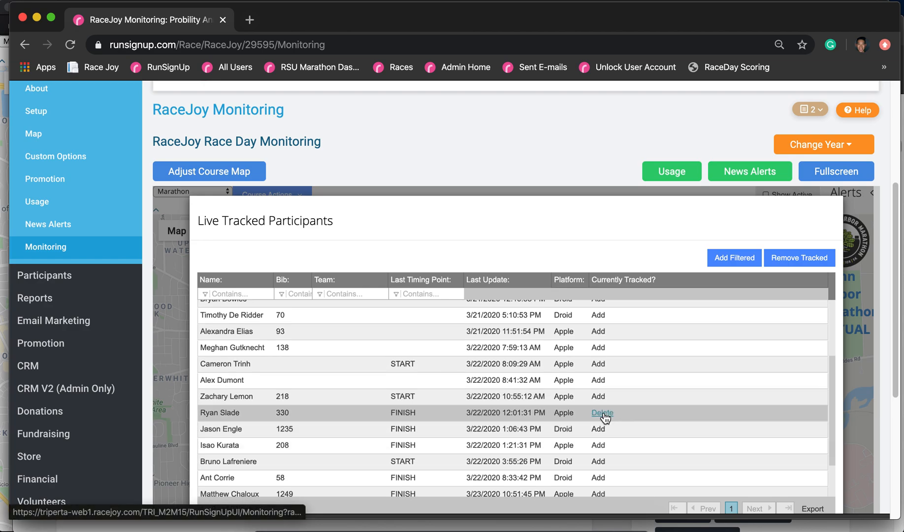
{"action": "scroll", "scroll_direction": "down", "scroll_amount": 3}
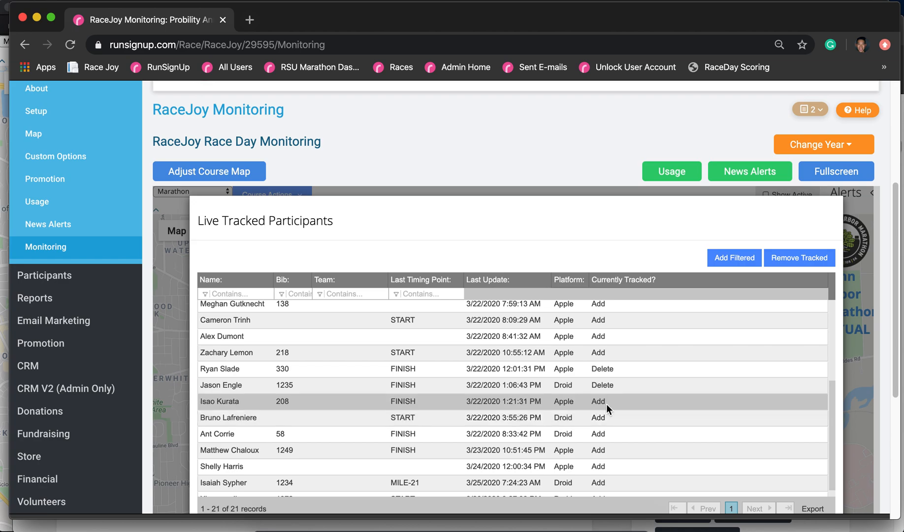
{"action": "left_click", "coordinate": [597, 402]}
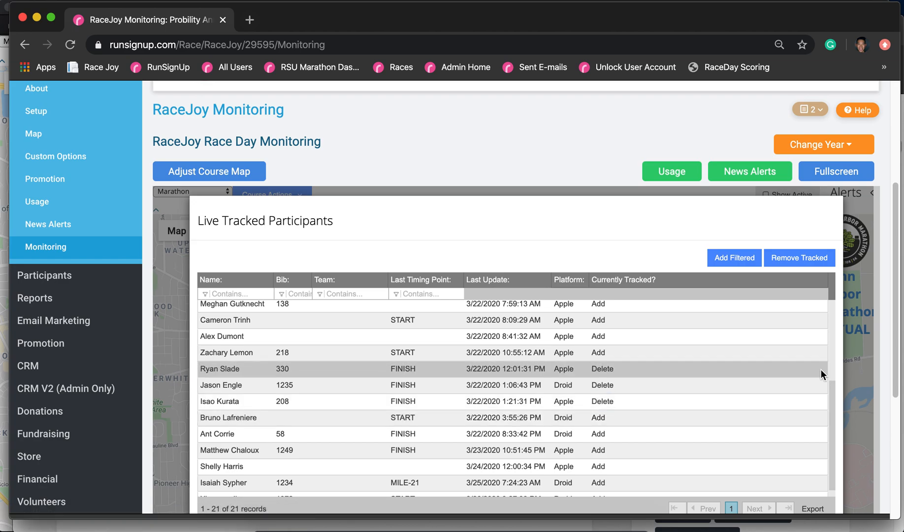
{"action": "scroll", "scroll_direction": "down", "scroll_amount": 3}
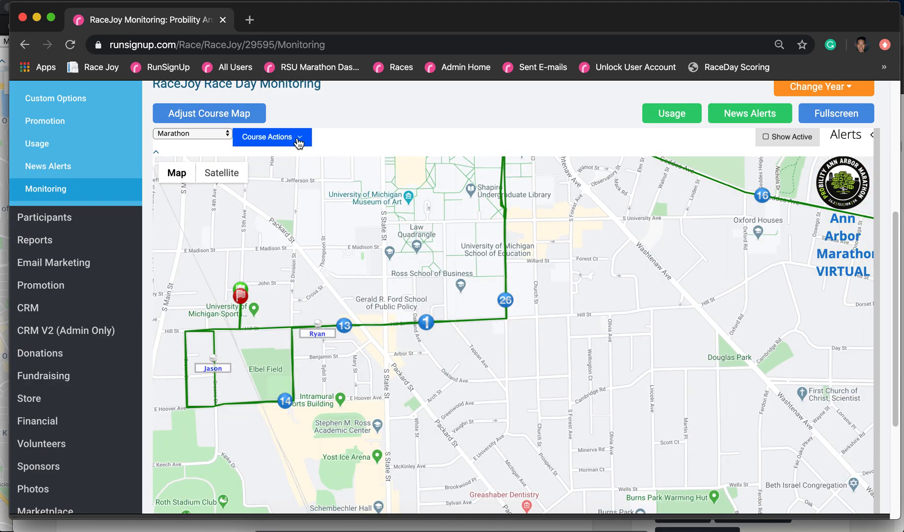
{"action": "left_click", "coordinate": [271, 137]}
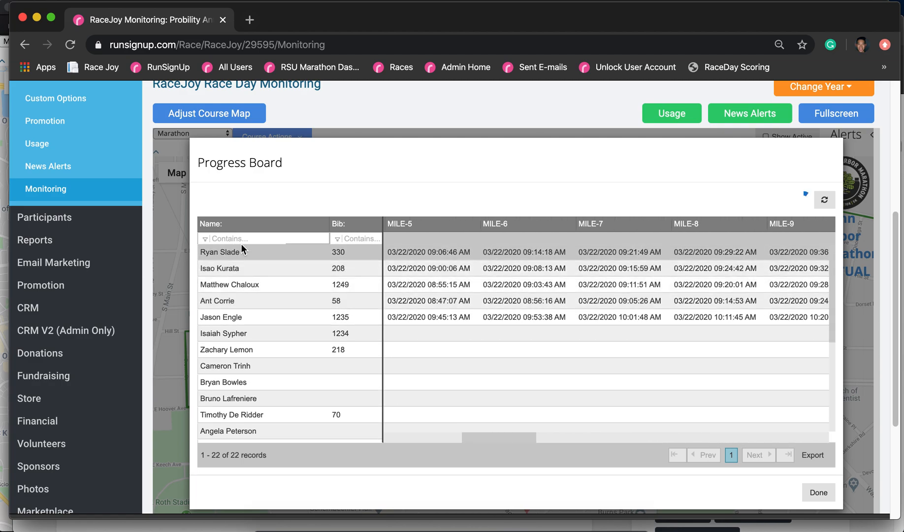
{"action": "mouse_move", "coordinate": [664, 426]}
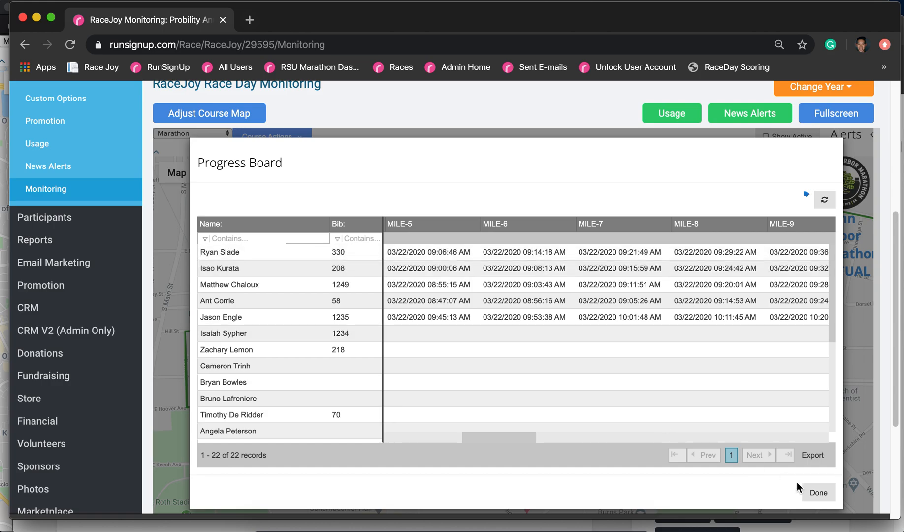
{"action": "left_click", "coordinate": [819, 491]}
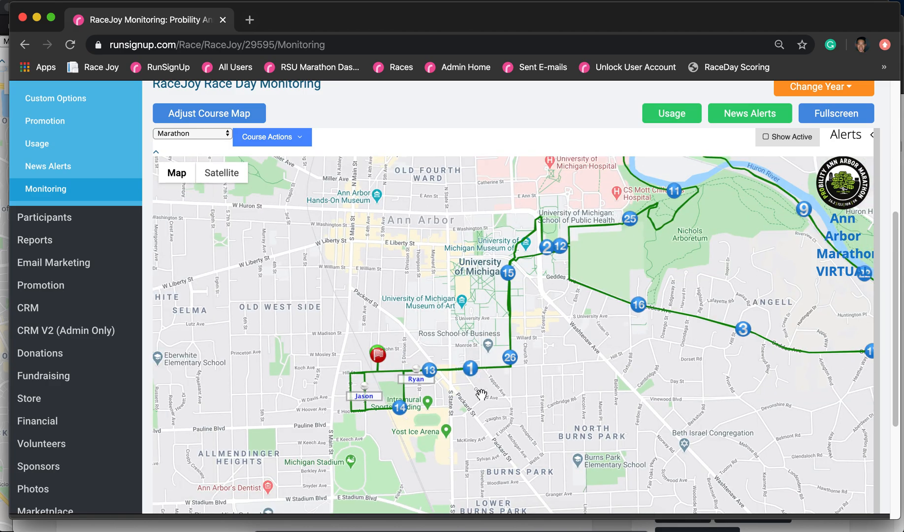
{"action": "mouse_move", "coordinate": [470, 380]}
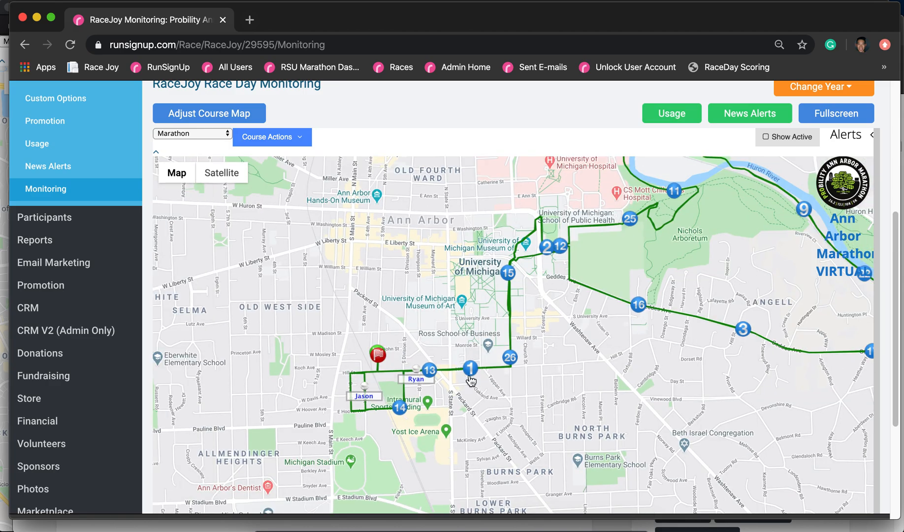
{"action": "left_click", "coordinate": [470, 367]}
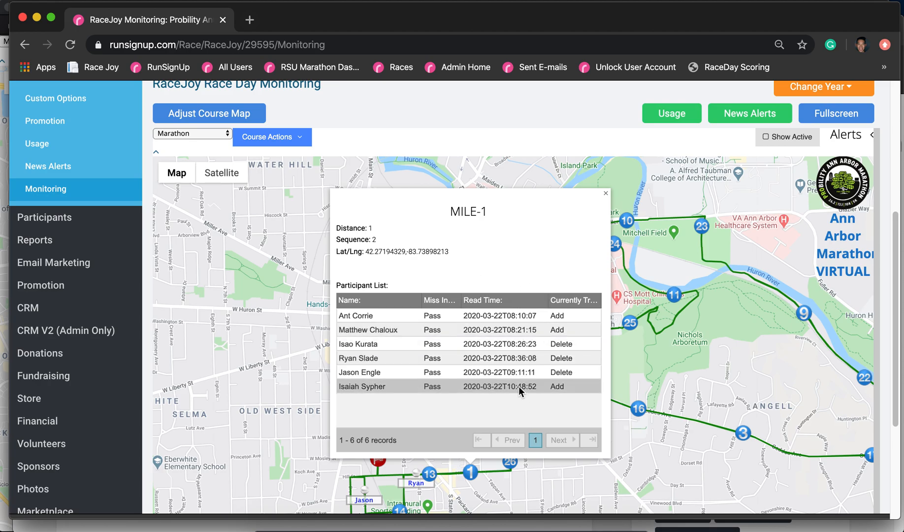
{"action": "mouse_move", "coordinate": [347, 374]}
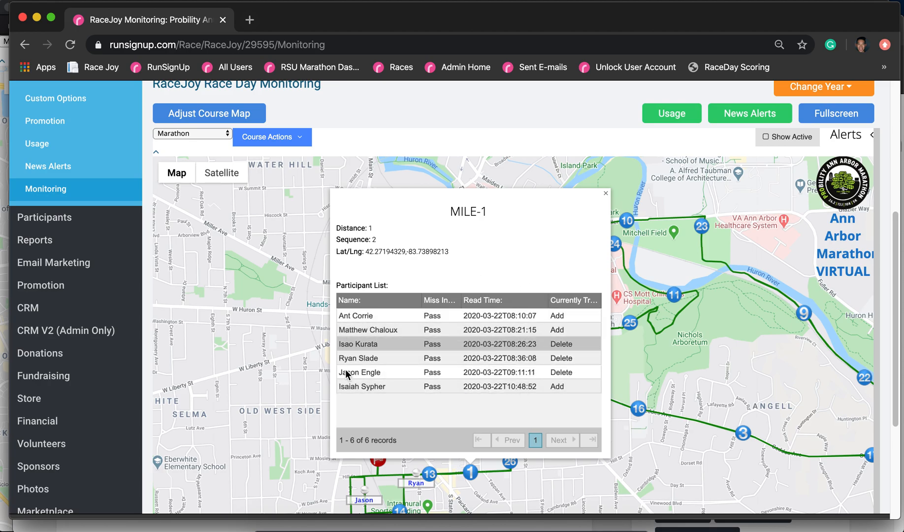
{"action": "mouse_move", "coordinate": [449, 326]}
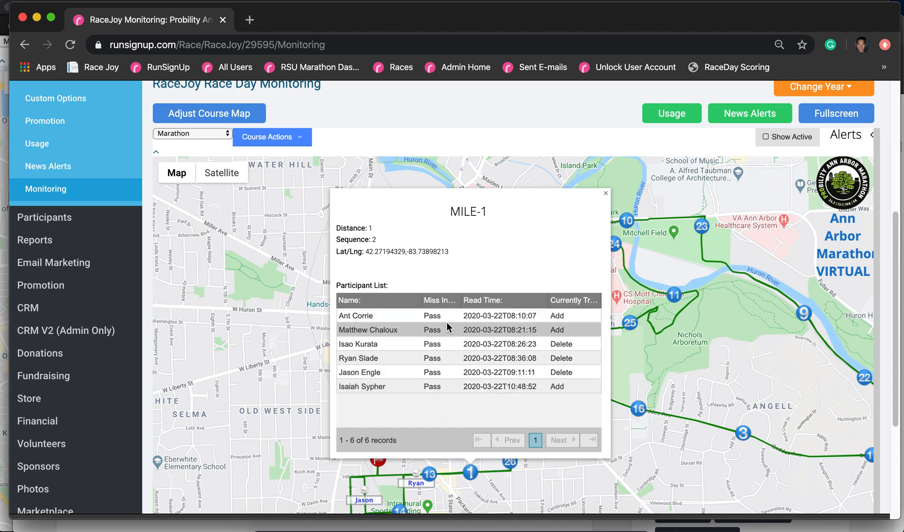
{"action": "mouse_move", "coordinate": [463, 339]}
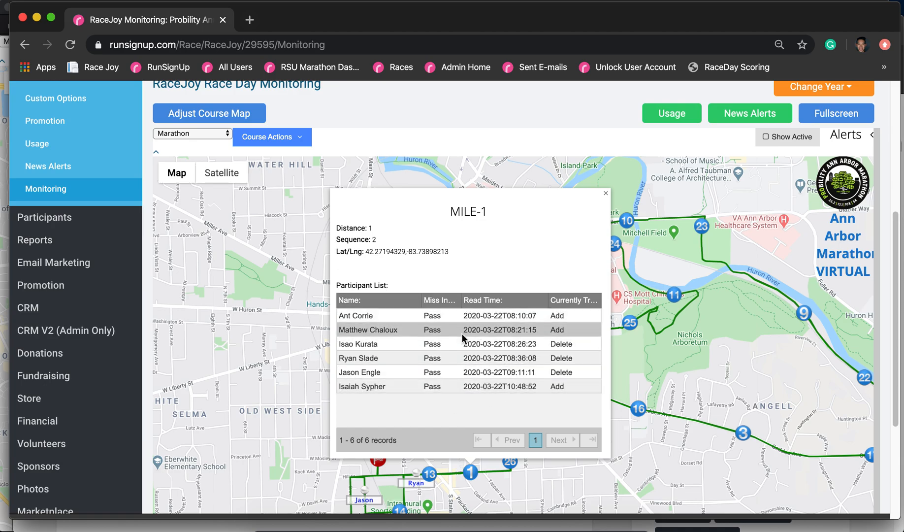
{"action": "mouse_move", "coordinate": [535, 414]}
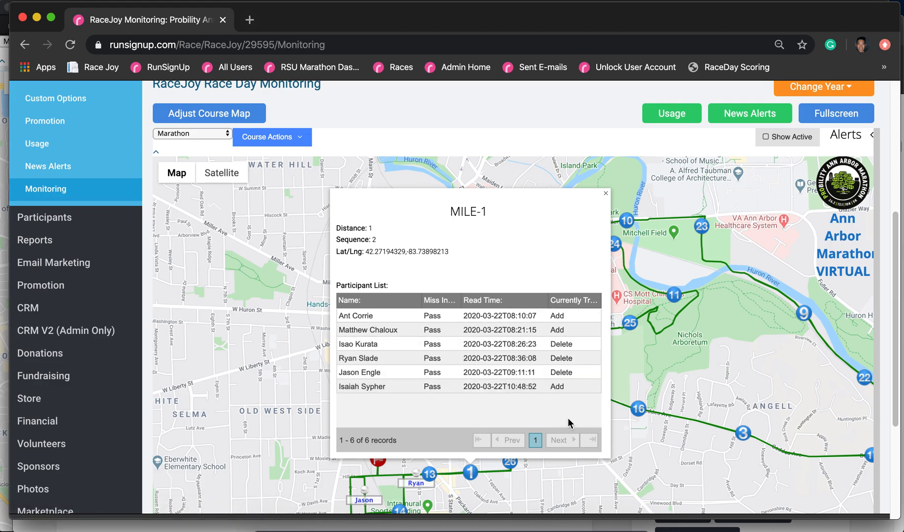
{"action": "mouse_move", "coordinate": [559, 321]}
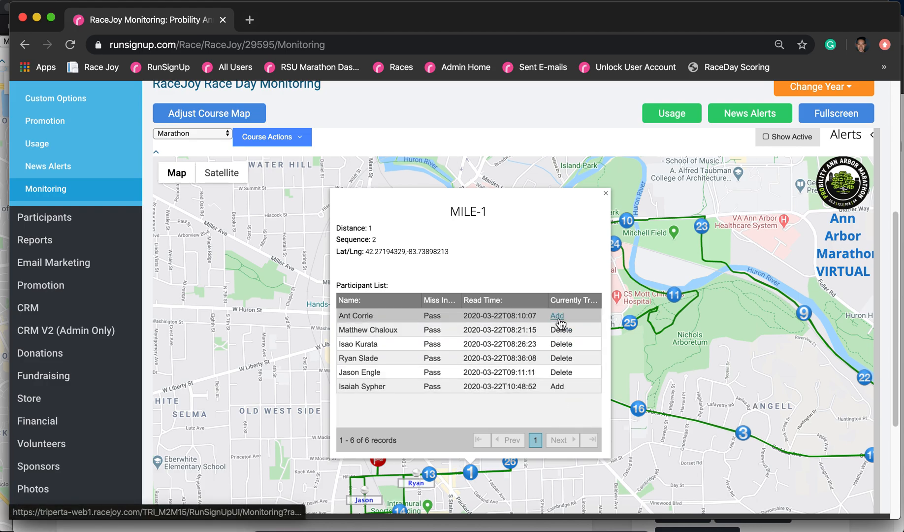
{"action": "left_click", "coordinate": [557, 316]}
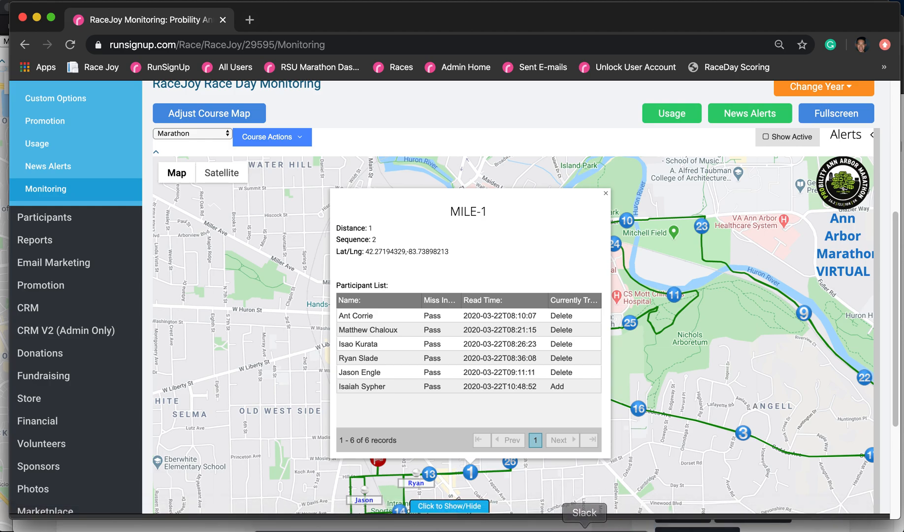
{"action": "mouse_move", "coordinate": [554, 458]}
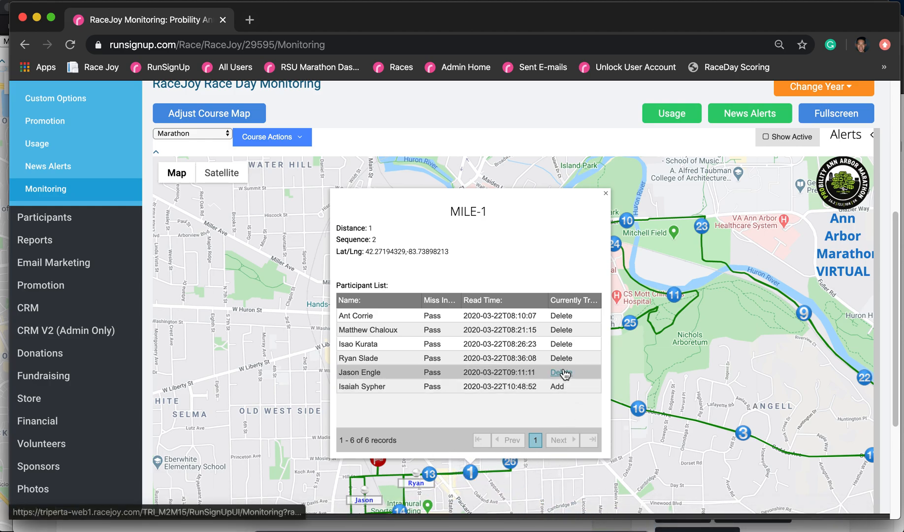
{"action": "left_click", "coordinate": [560, 372]}
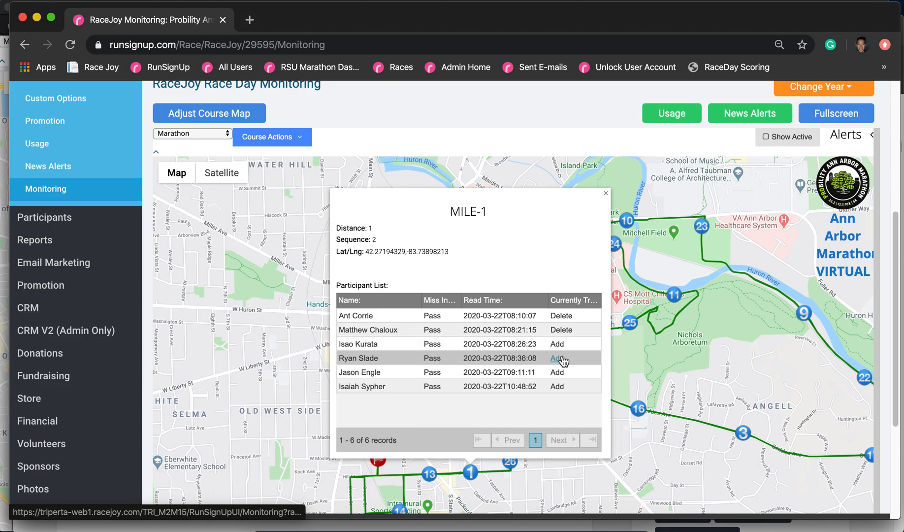
{"action": "left_click", "coordinate": [557, 358]}
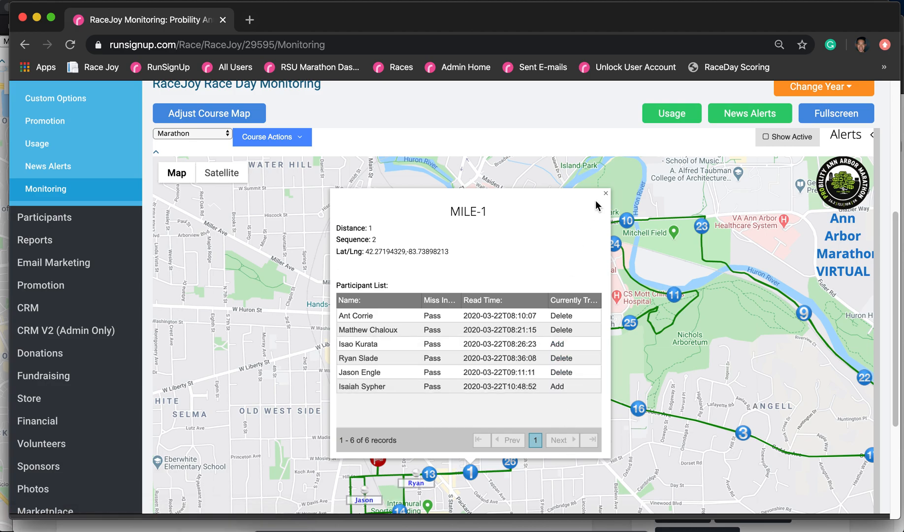
{"action": "left_click", "coordinate": [605, 193]}
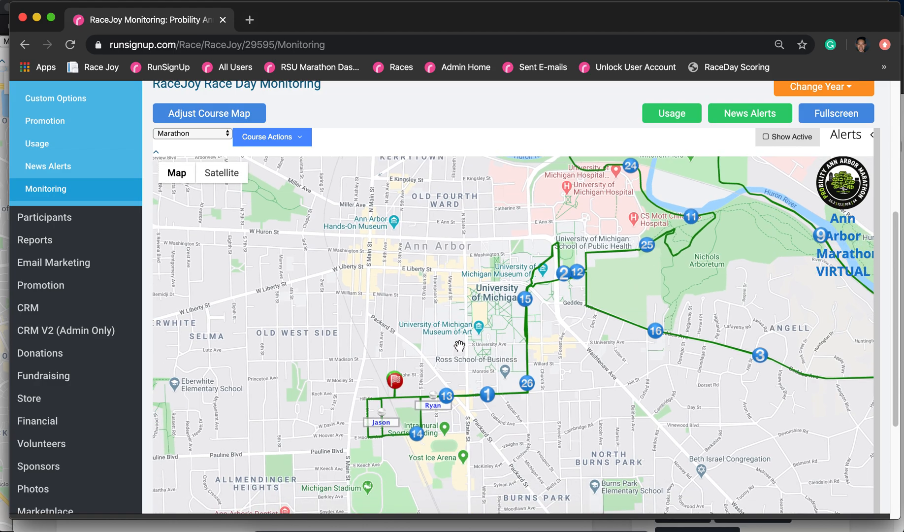
{"action": "mouse_move", "coordinate": [450, 420]}
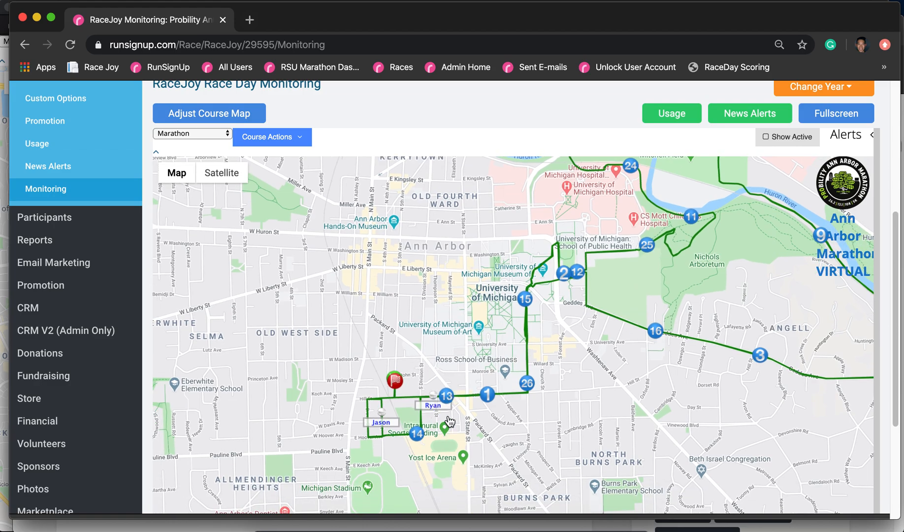
{"action": "left_click", "coordinate": [431, 398]}
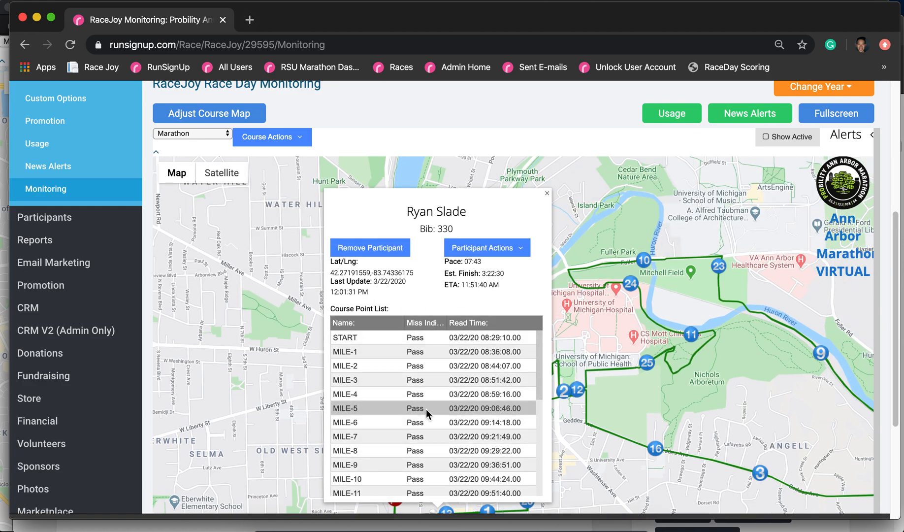
{"action": "scroll", "scroll_direction": "down", "scroll_amount": 3}
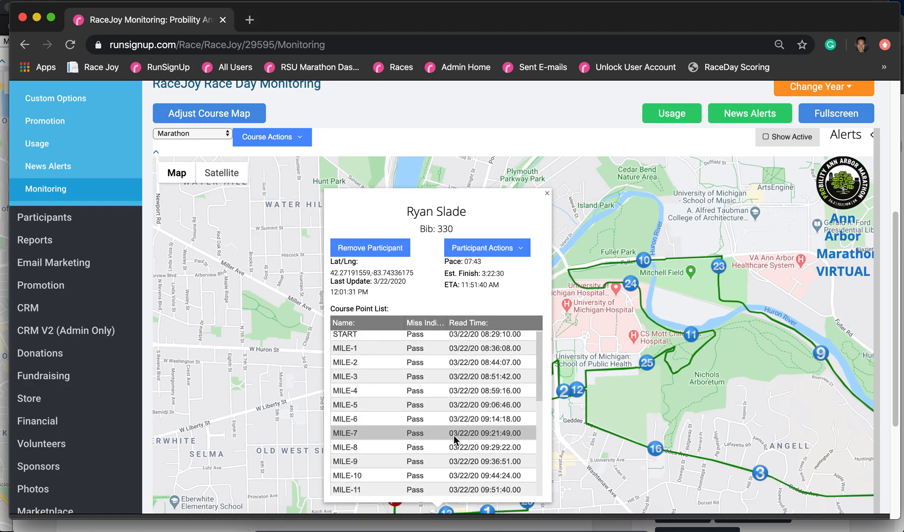
{"action": "scroll", "scroll_direction": "down", "scroll_amount": 3}
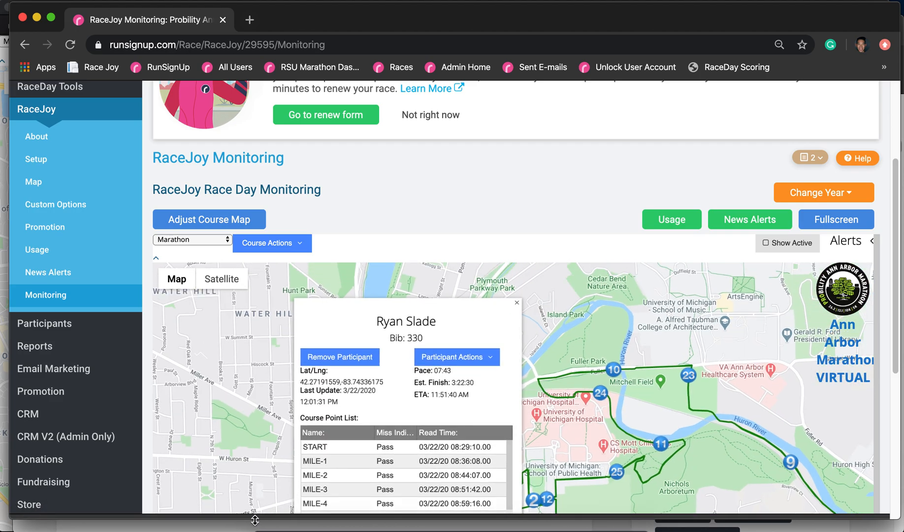
{"action": "left_click", "coordinate": [456, 357]}
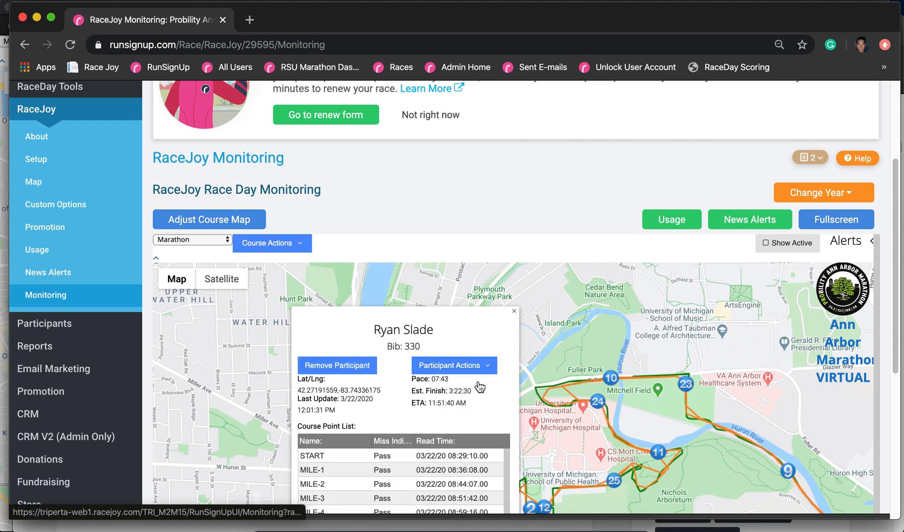
{"action": "left_click", "coordinate": [514, 311]}
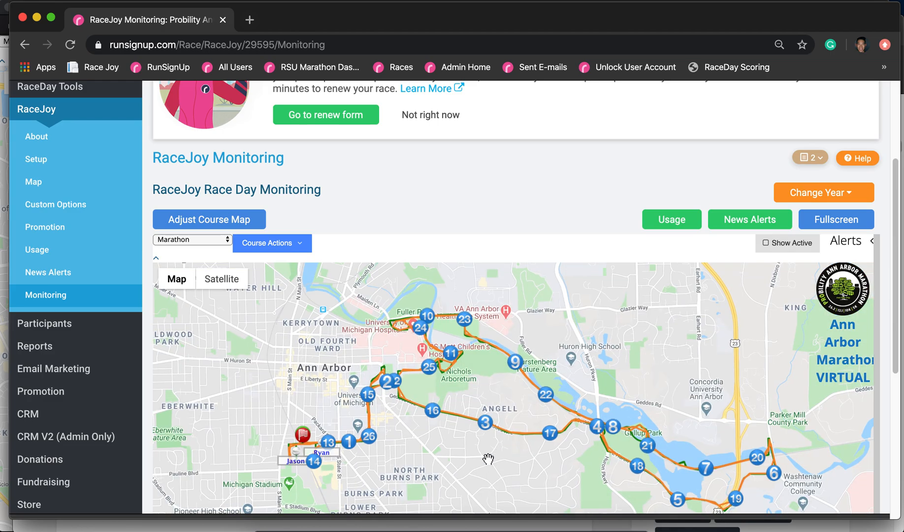
{"action": "mouse_move", "coordinate": [441, 452]}
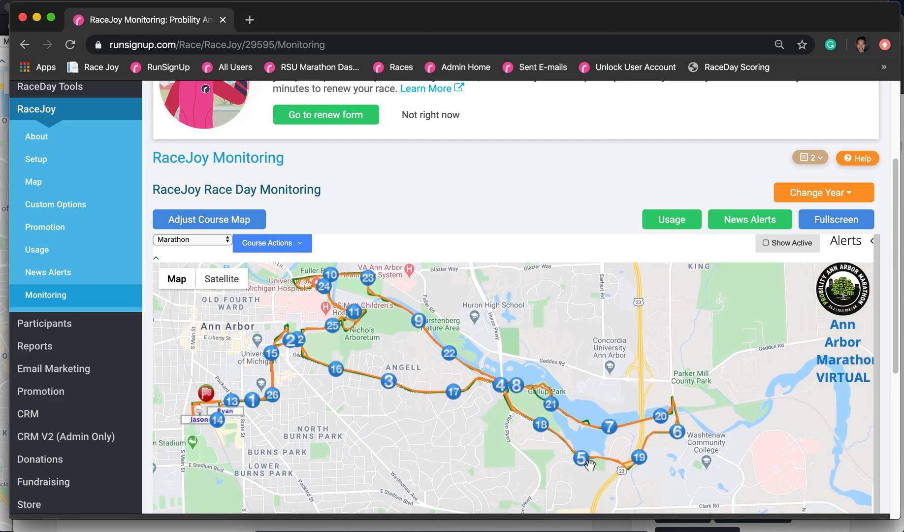
{"action": "mouse_move", "coordinate": [622, 480]}
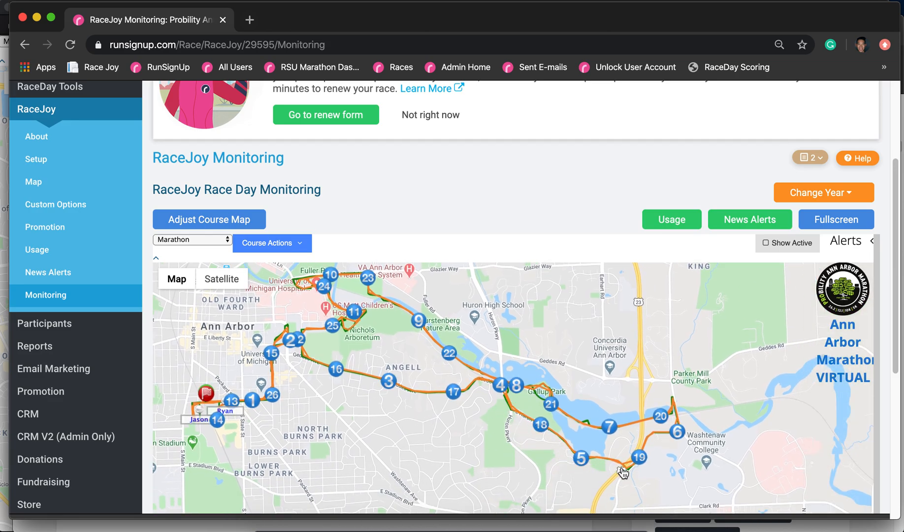
{"action": "mouse_move", "coordinate": [408, 356]}
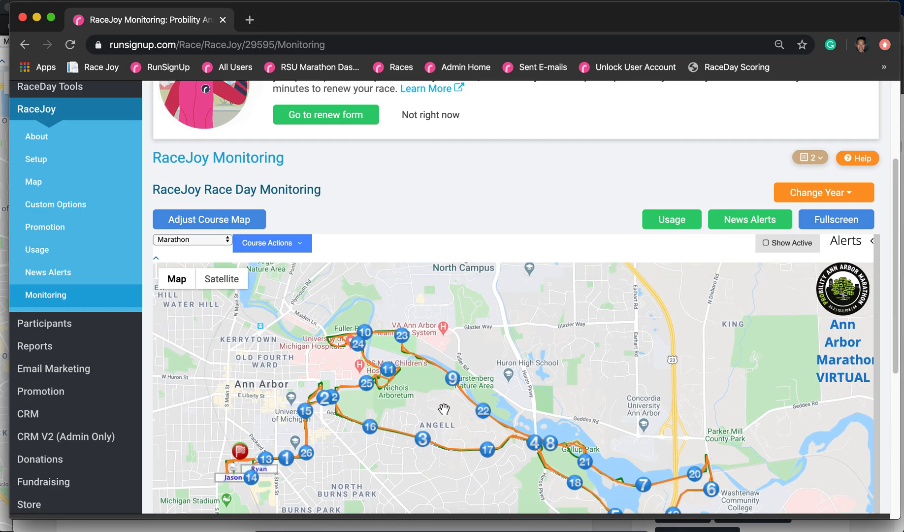
{"action": "mouse_move", "coordinate": [397, 458]}
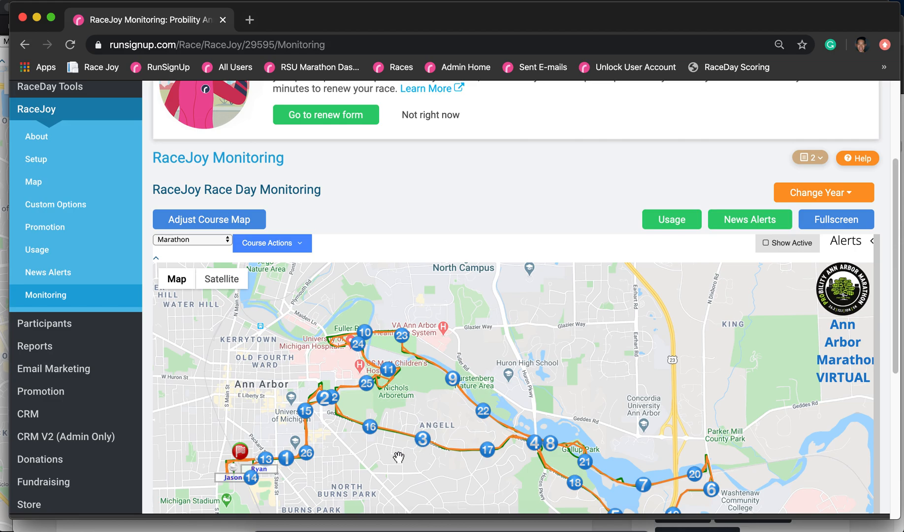
{"action": "mouse_move", "coordinate": [395, 459]}
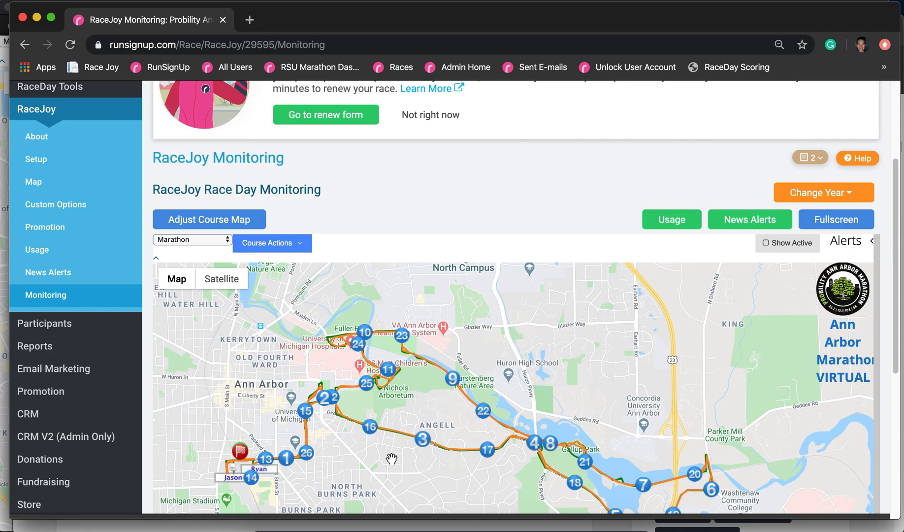
{"action": "mouse_move", "coordinate": [837, 251]}
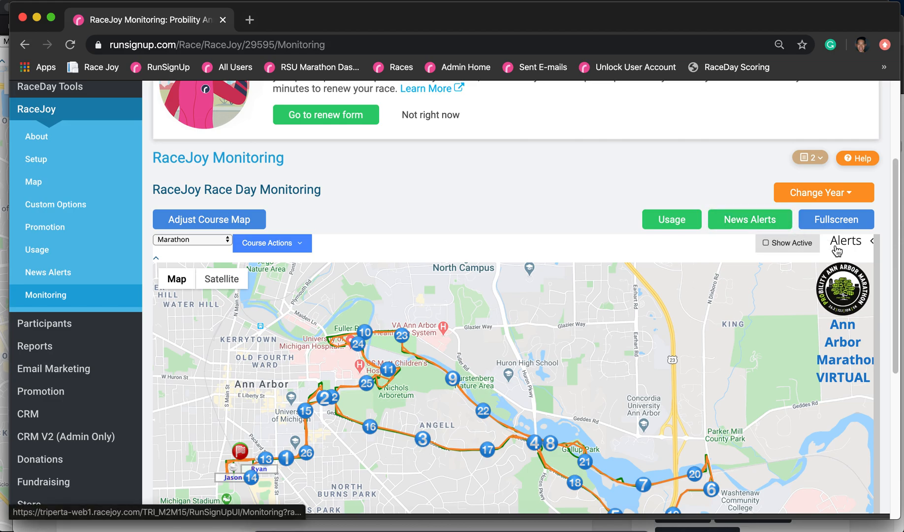
Step: Open the Alerts panel and scroll to the empty Off-Course Alerts section
{"action": "left_click", "coordinate": [871, 240]}
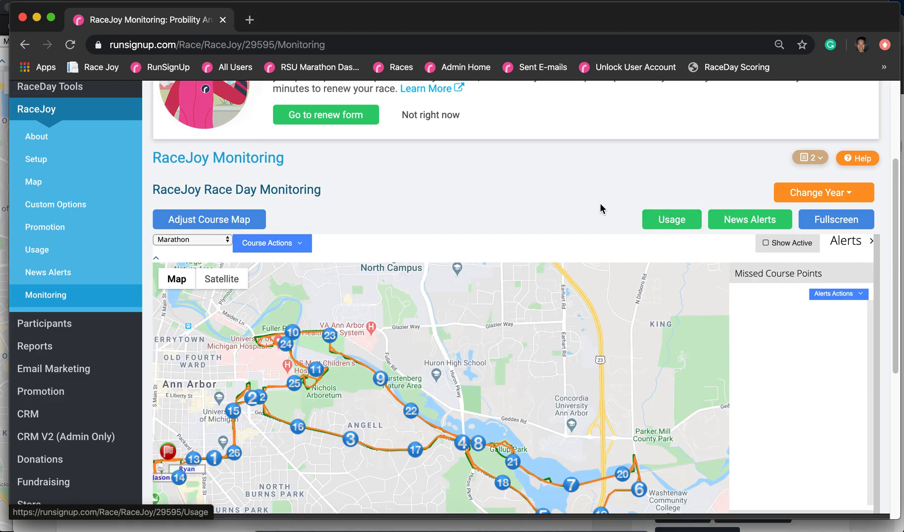
{"action": "scroll", "scroll_direction": "down", "scroll_amount": 3}
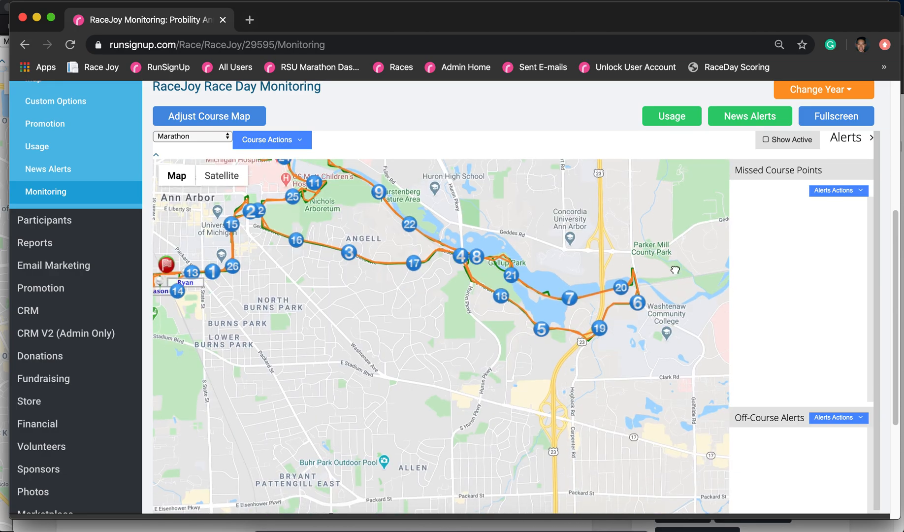
{"action": "scroll", "scroll_direction": "down", "scroll_amount": 3}
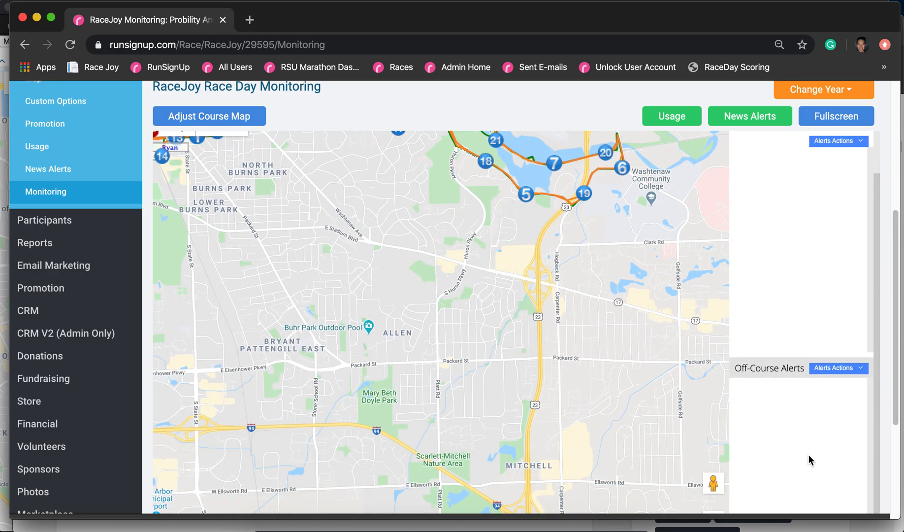
{"action": "mouse_move", "coordinate": [693, 372]}
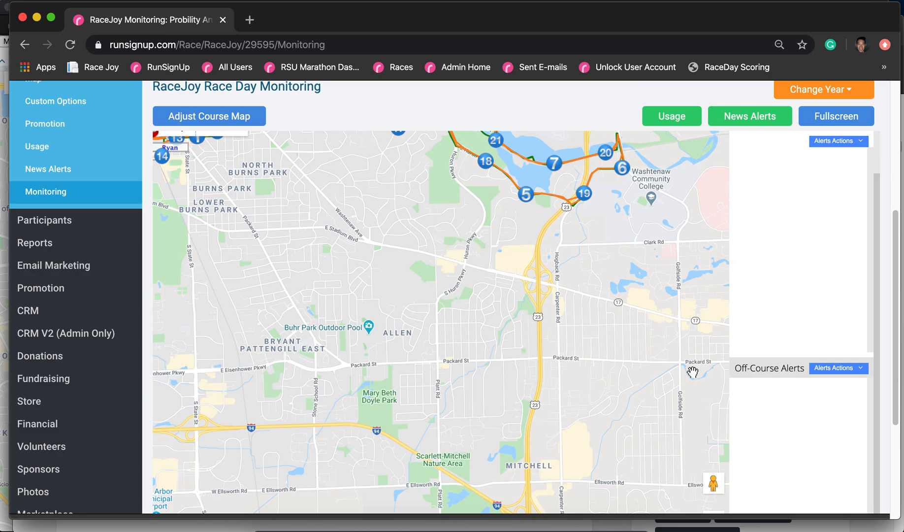
{"action": "mouse_move", "coordinate": [524, 353]}
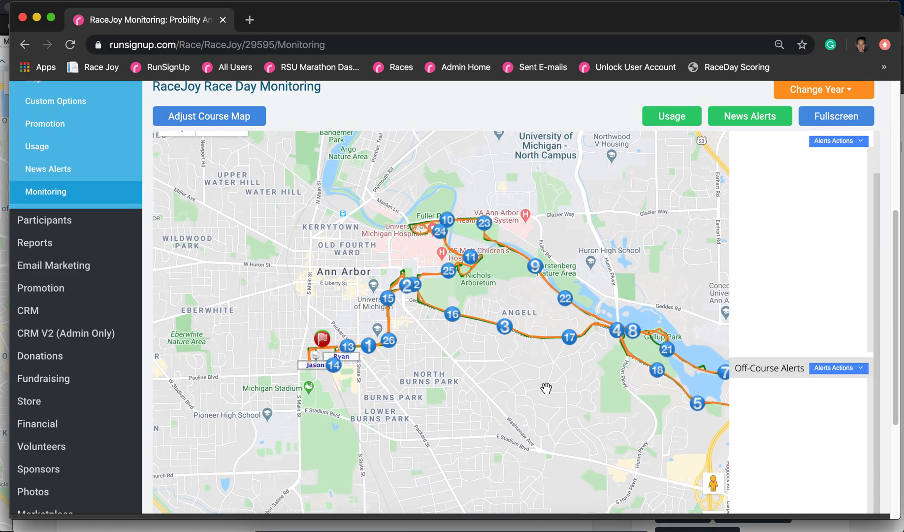
{"action": "mouse_move", "coordinate": [552, 204]}
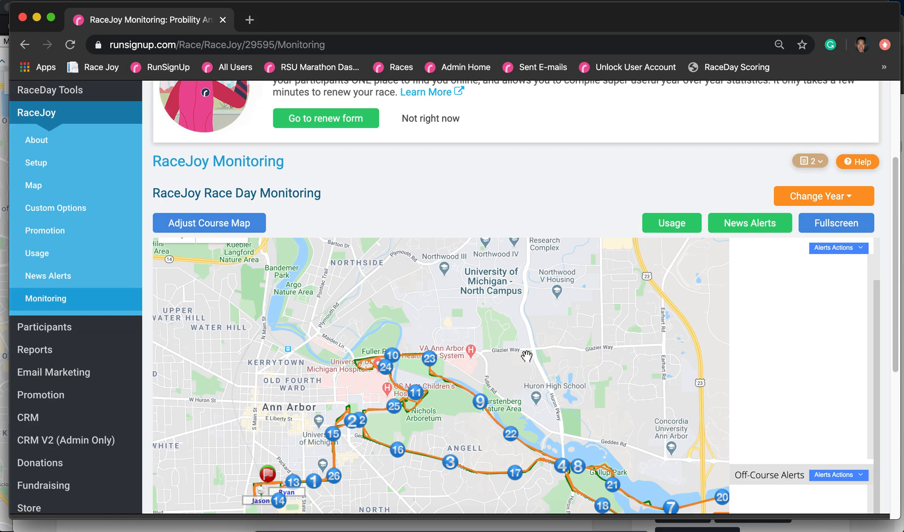
{"action": "mouse_move", "coordinate": [455, 333]}
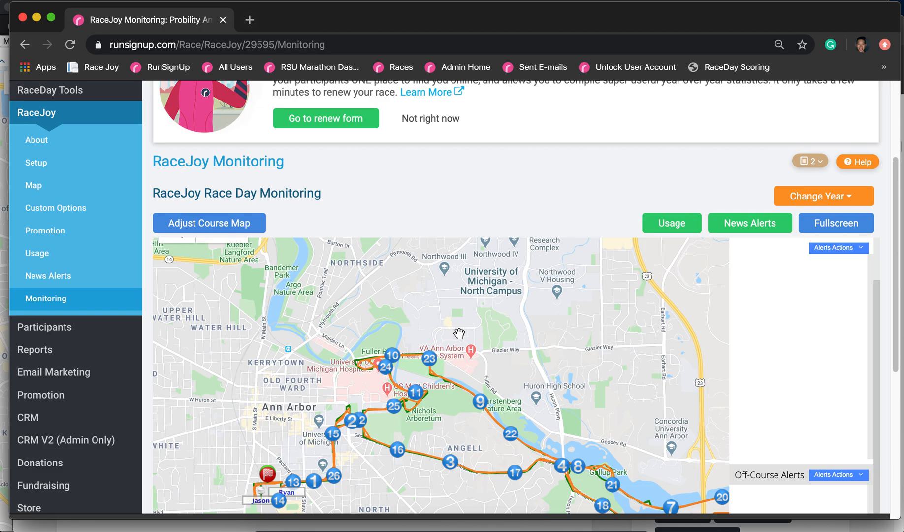
{"action": "mouse_move", "coordinate": [876, 306]}
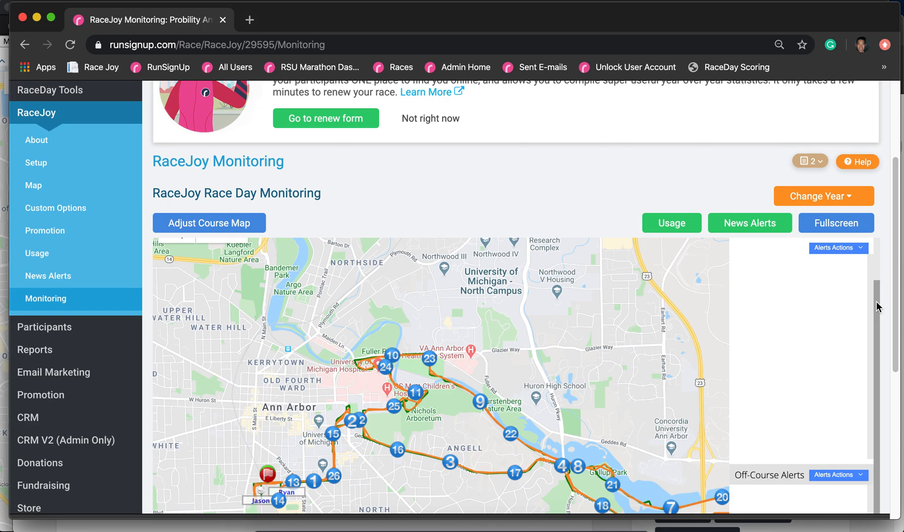
Step: Open Send-A-Message from Course Actions, review the all-participants form, and close it unsent
{"action": "left_click", "coordinate": [273, 242]}
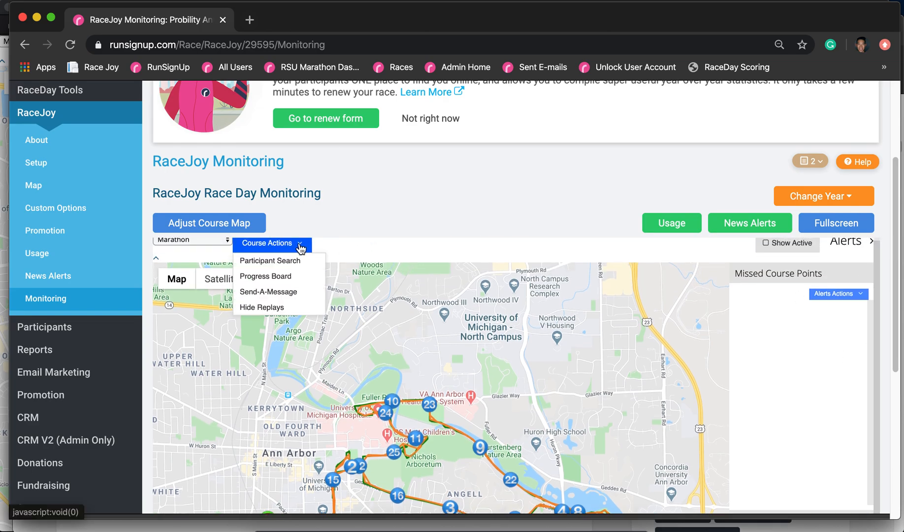
{"action": "mouse_move", "coordinate": [287, 295]}
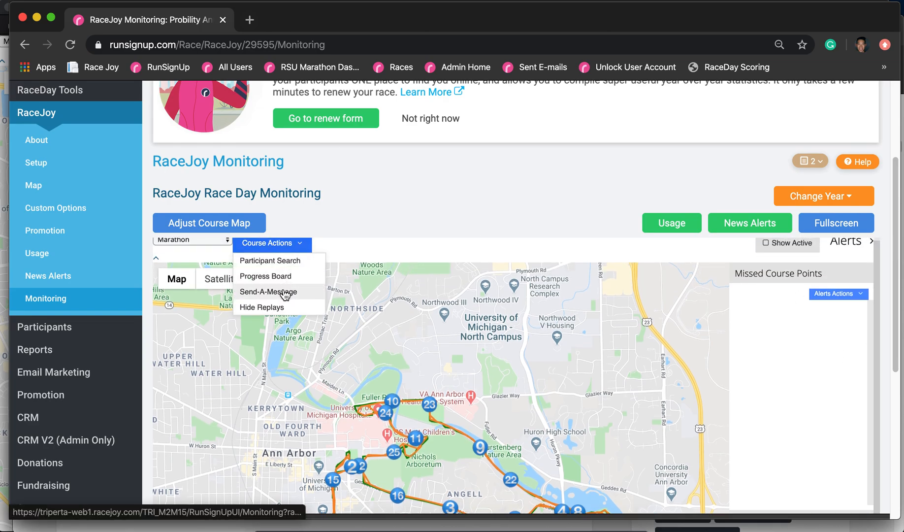
{"action": "left_click", "coordinate": [267, 292]}
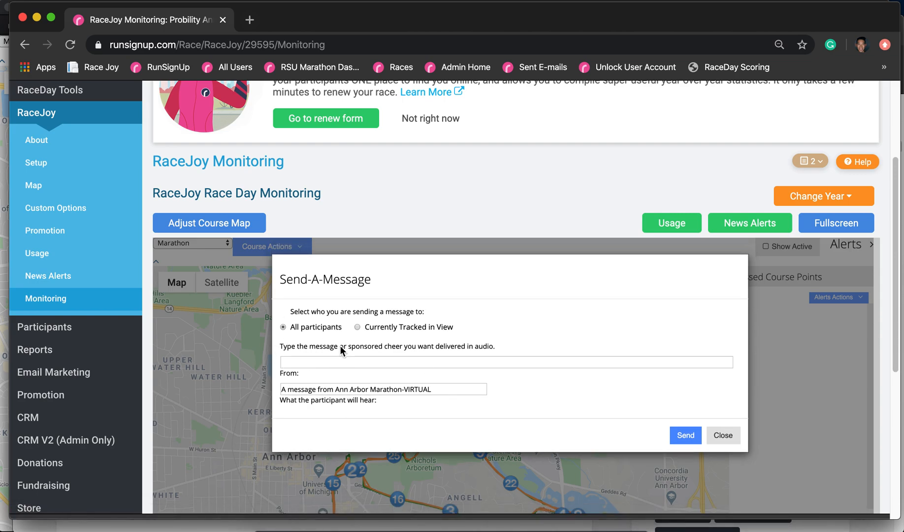
{"action": "mouse_move", "coordinate": [305, 337]}
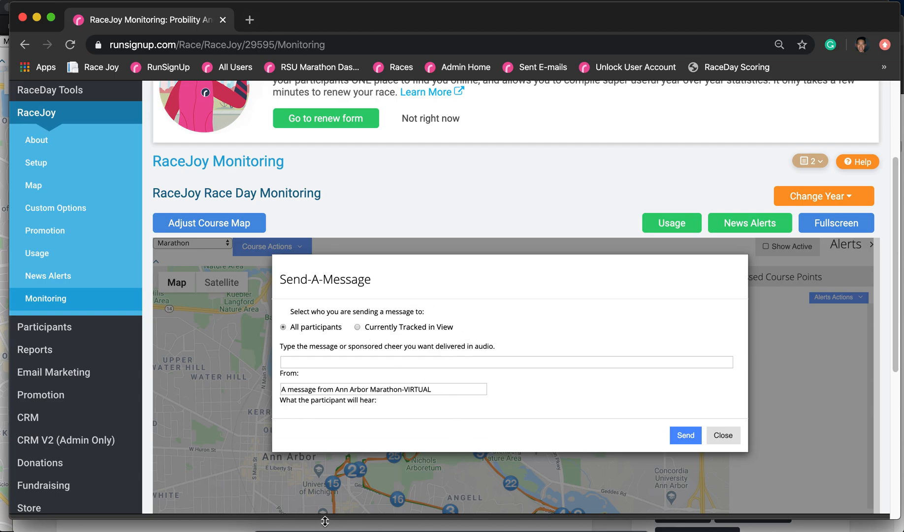
{"action": "left_click", "coordinate": [723, 434]}
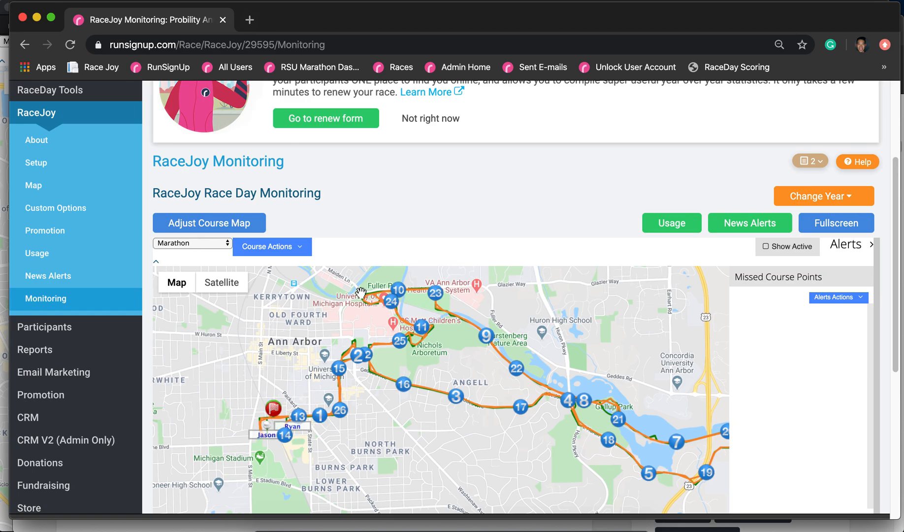
{"action": "mouse_move", "coordinate": [291, 437]}
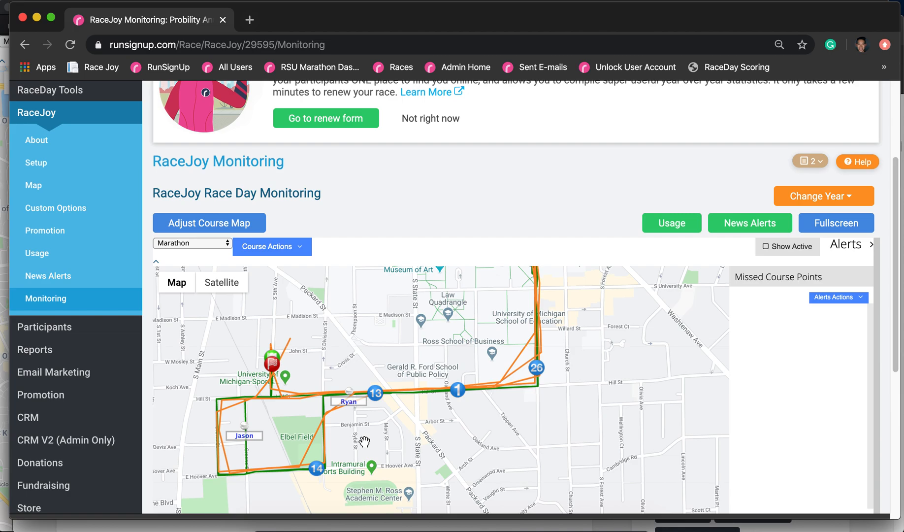
{"action": "left_click", "coordinate": [348, 401]}
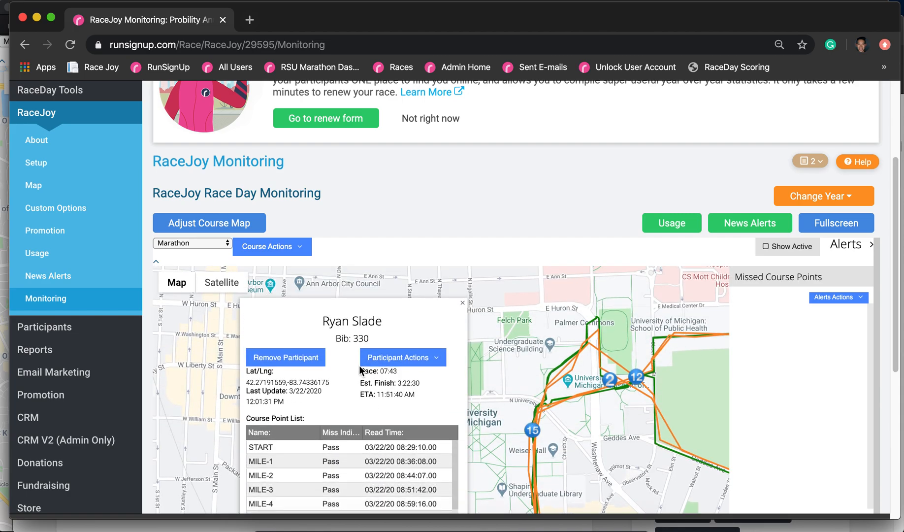
{"action": "left_click", "coordinate": [403, 357]}
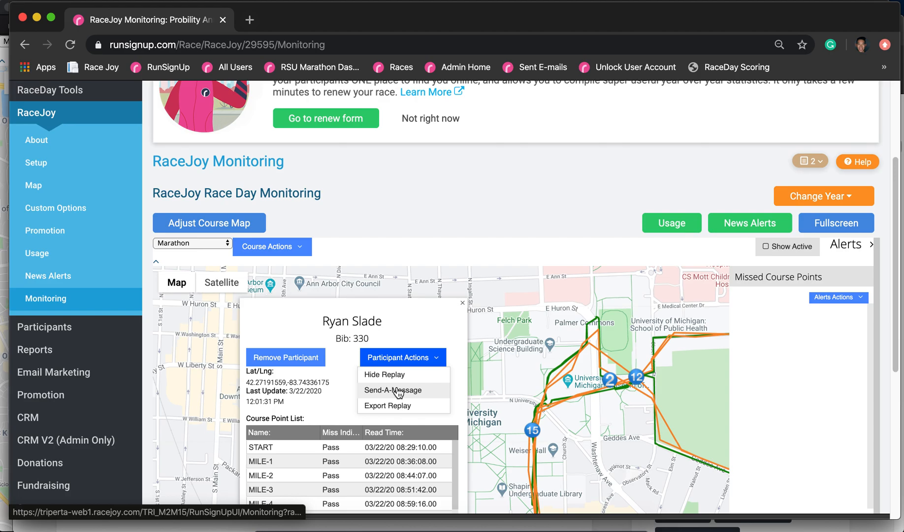
{"action": "left_click", "coordinate": [392, 390]}
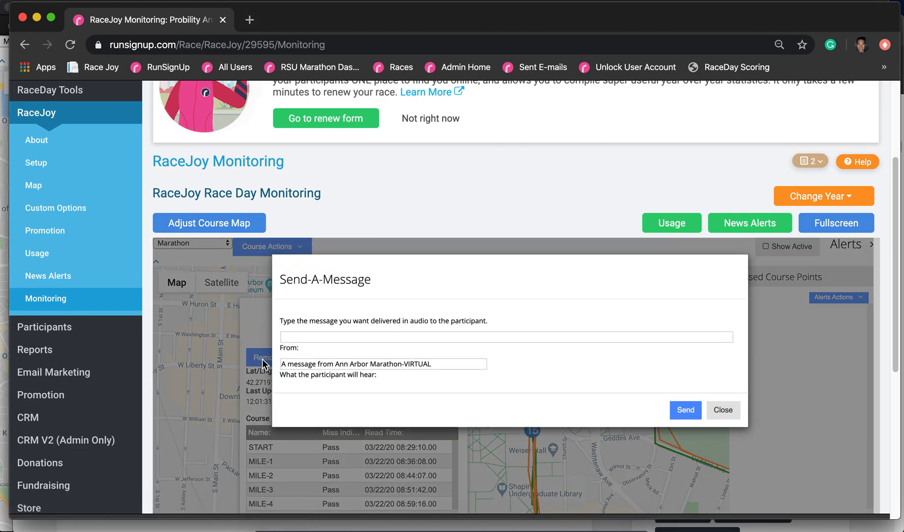
{"action": "mouse_move", "coordinate": [382, 356]}
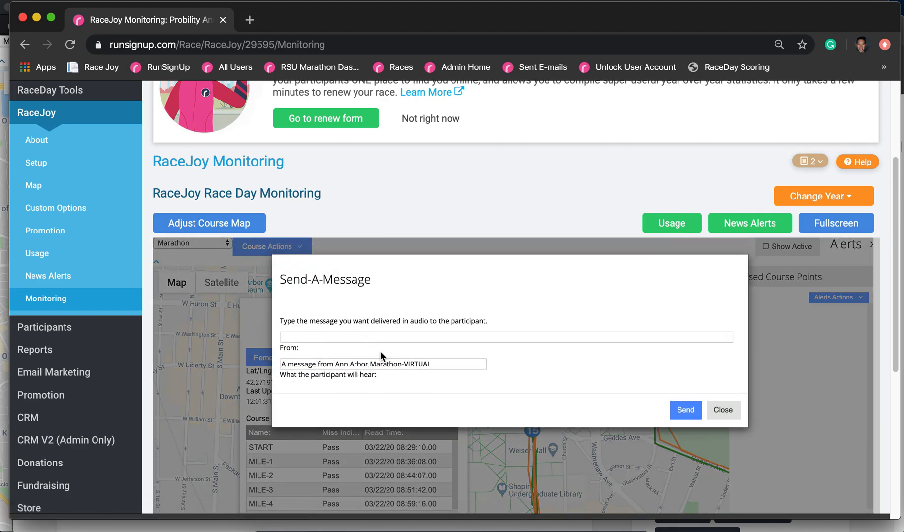
{"action": "mouse_move", "coordinate": [407, 385]}
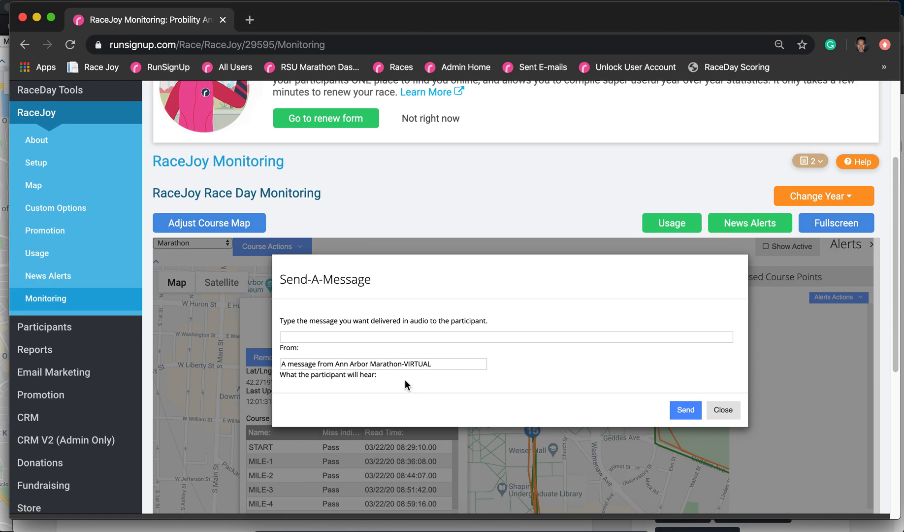
{"action": "mouse_move", "coordinate": [542, 416]}
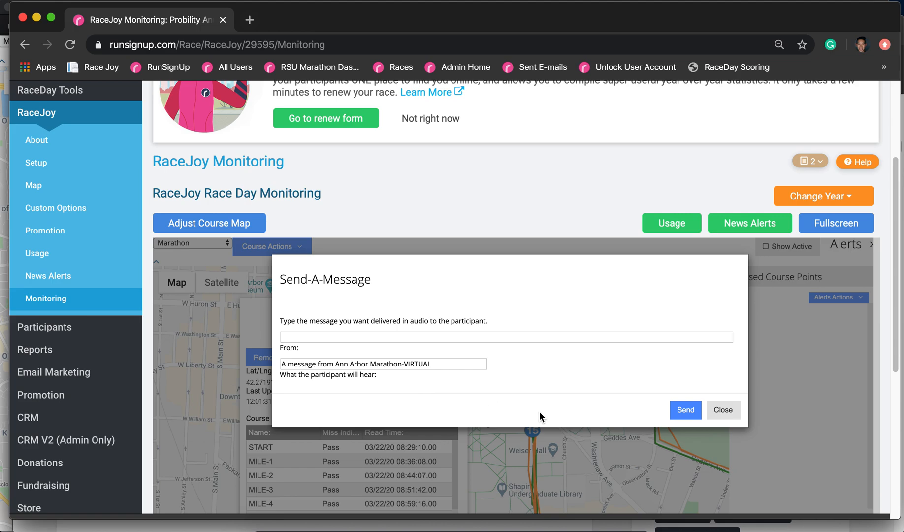
{"action": "mouse_move", "coordinate": [549, 417]}
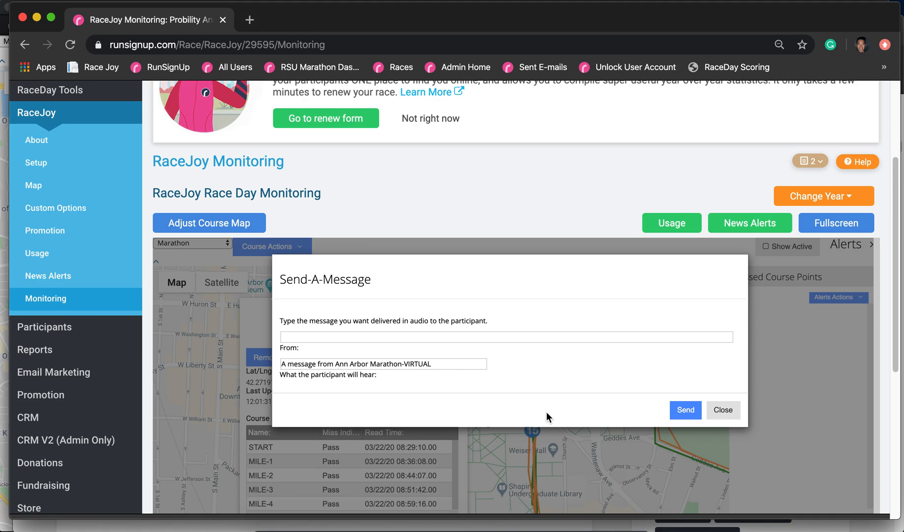
{"action": "left_click", "coordinate": [722, 410]}
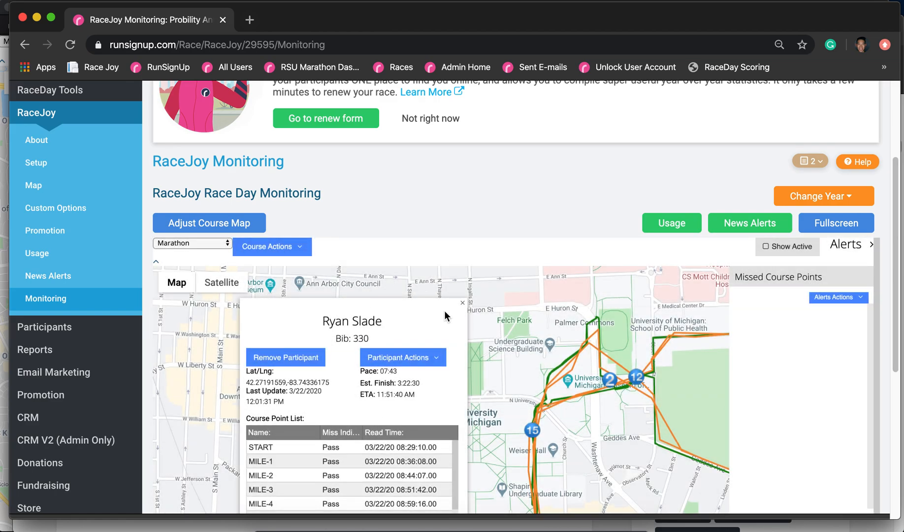
{"action": "left_click", "coordinate": [463, 303]}
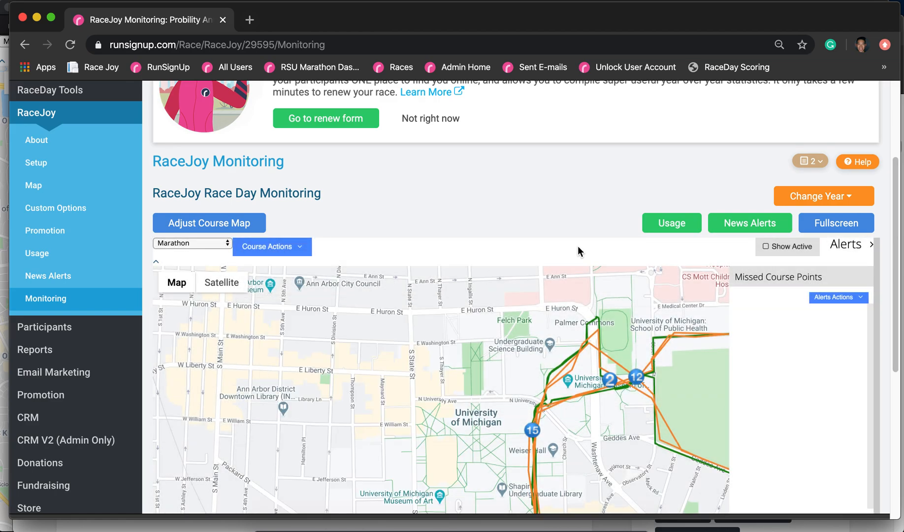
Step: Open News Alerts and scroll to the table of four default messages
{"action": "left_click", "coordinate": [750, 222]}
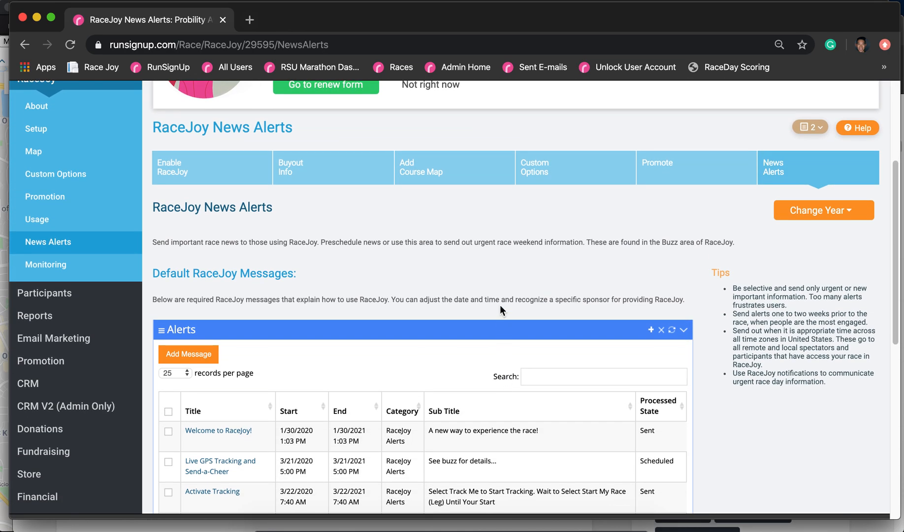
{"action": "scroll", "scroll_direction": "down", "scroll_amount": 3}
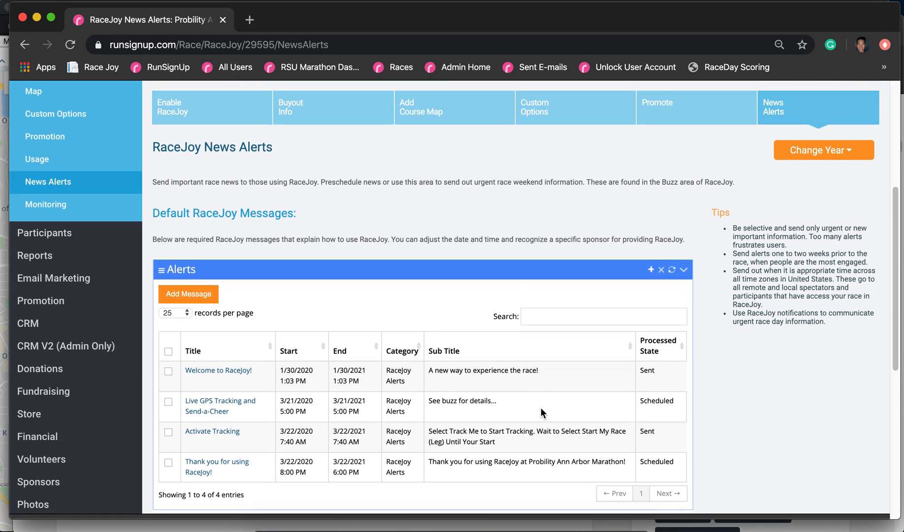
{"action": "mouse_move", "coordinate": [531, 429]}
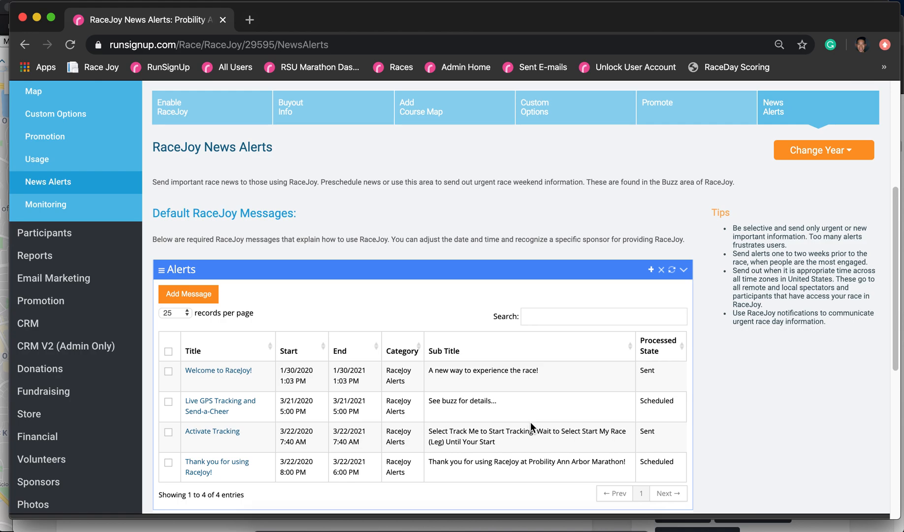
{"action": "mouse_move", "coordinate": [725, 456]}
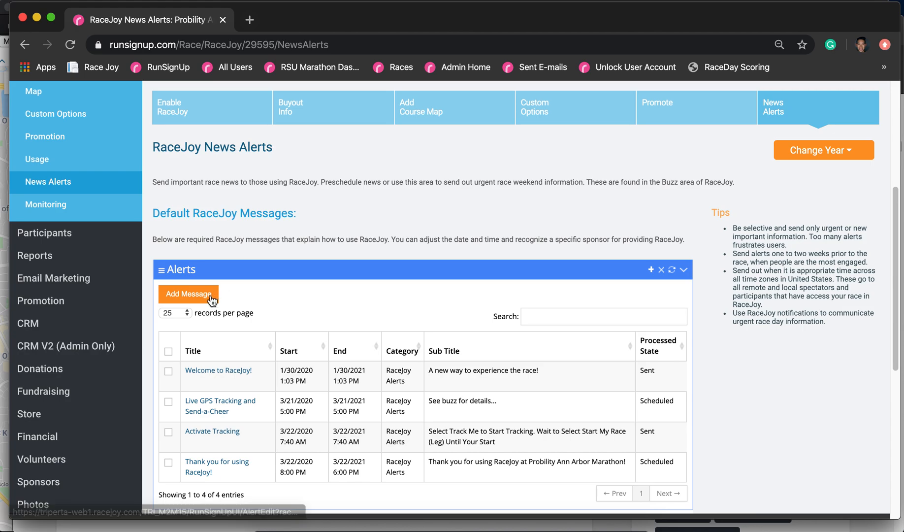
Step: View a blank Alert Detail Edit form, then return to Monitoring without saving
{"action": "left_click", "coordinate": [188, 294]}
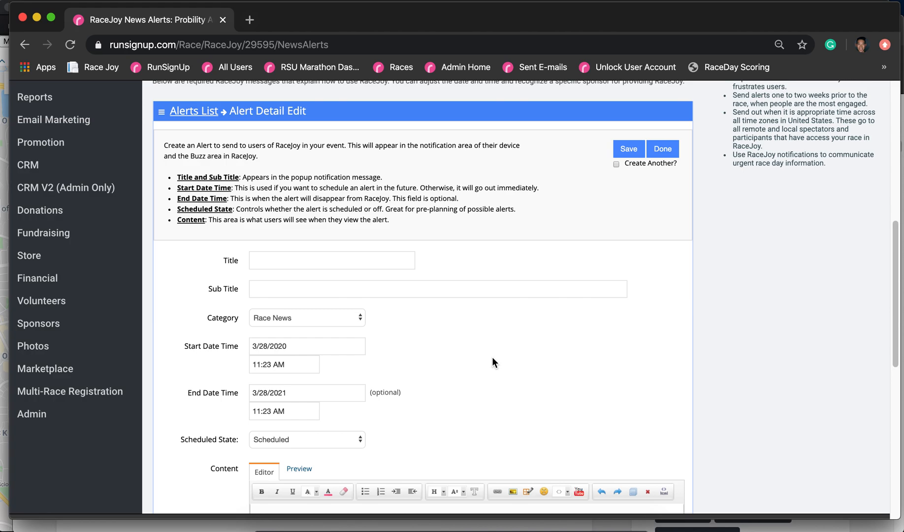
{"action": "mouse_move", "coordinate": [764, 366]}
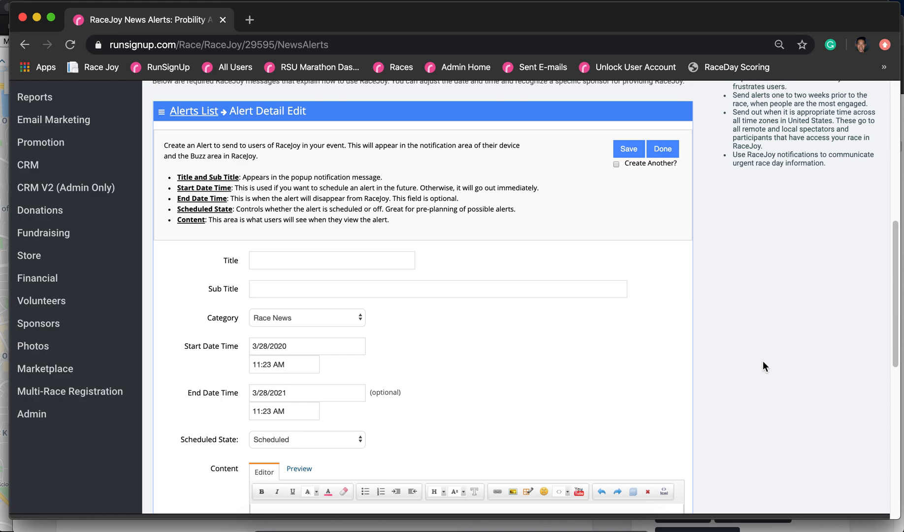
{"action": "scroll", "scroll_direction": "down", "scroll_amount": 3}
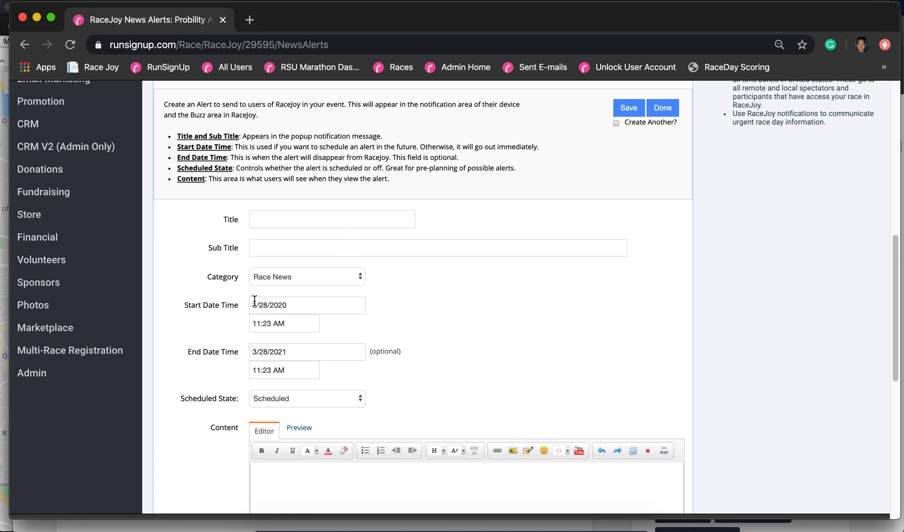
{"action": "mouse_move", "coordinate": [404, 372]}
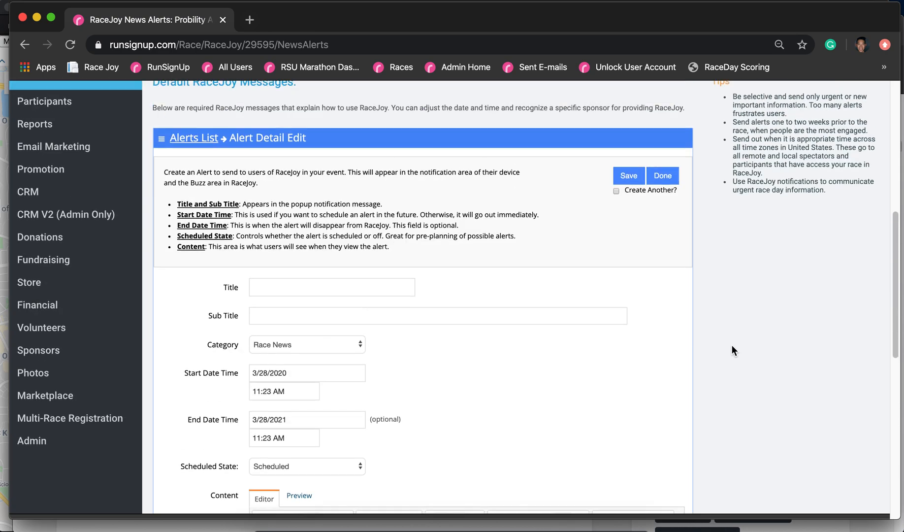
{"action": "left_click", "coordinate": [45, 446]}
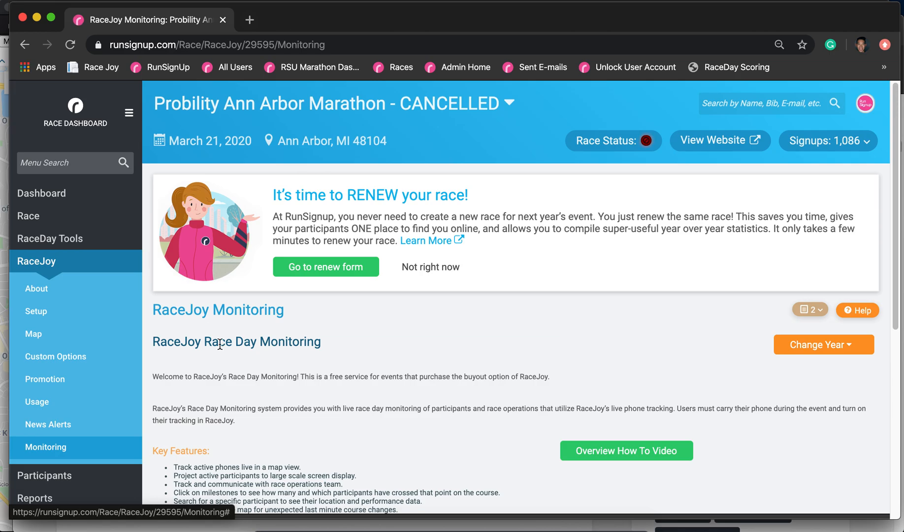
Step: Scroll to the Marathon course map and let it load with numbered mile markers and tracked runners
{"action": "scroll", "scroll_direction": "down", "scroll_amount": 3}
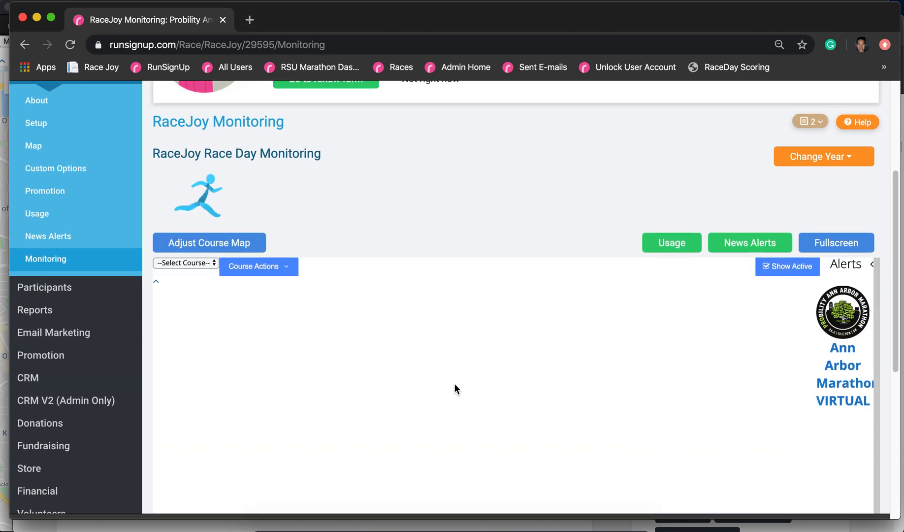
{"action": "left_click", "coordinate": [186, 263]}
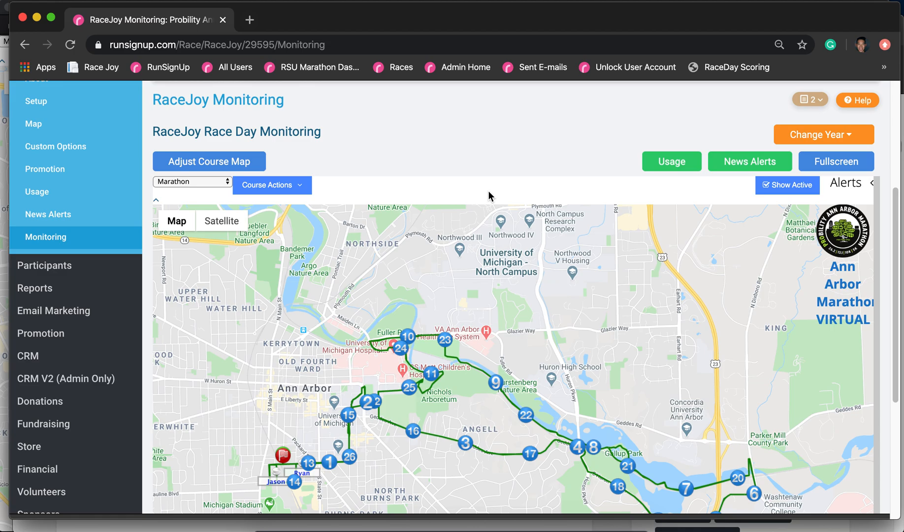
{"action": "mouse_move", "coordinate": [437, 104]}
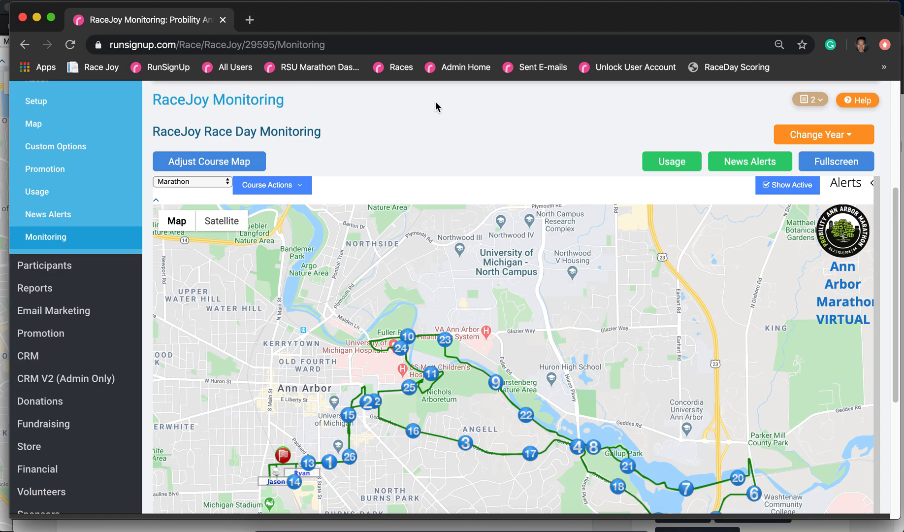